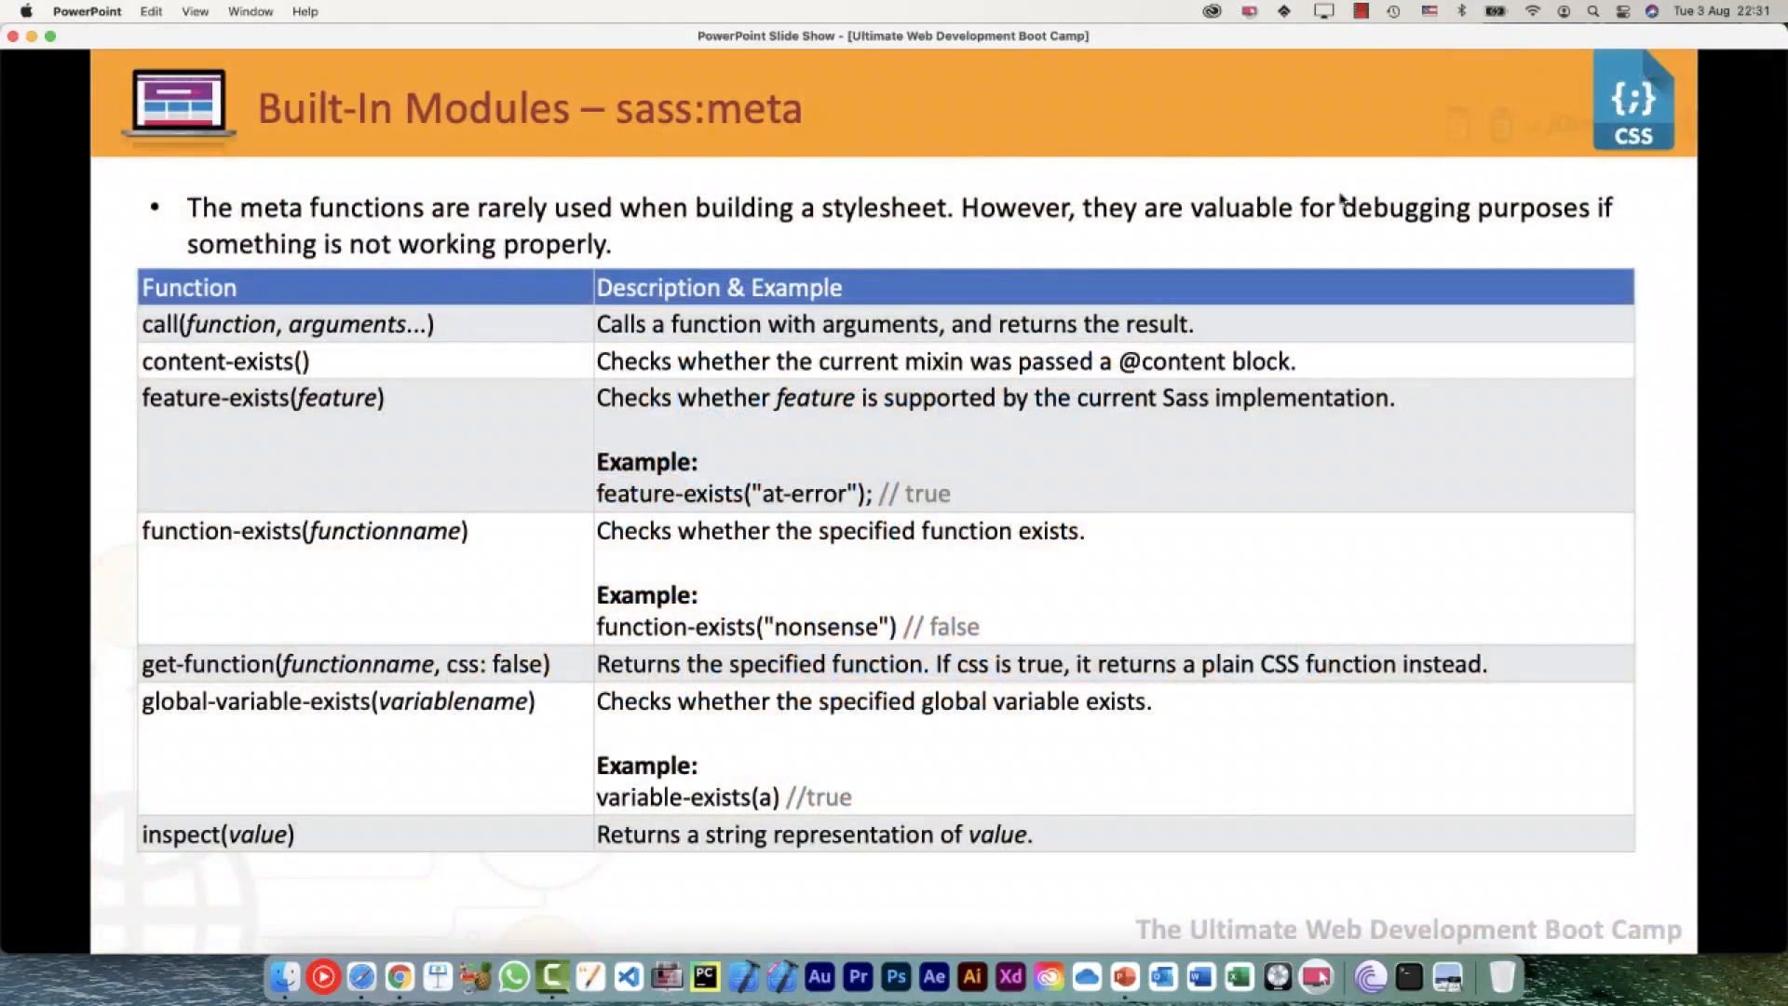
mouse_move(843, 190)
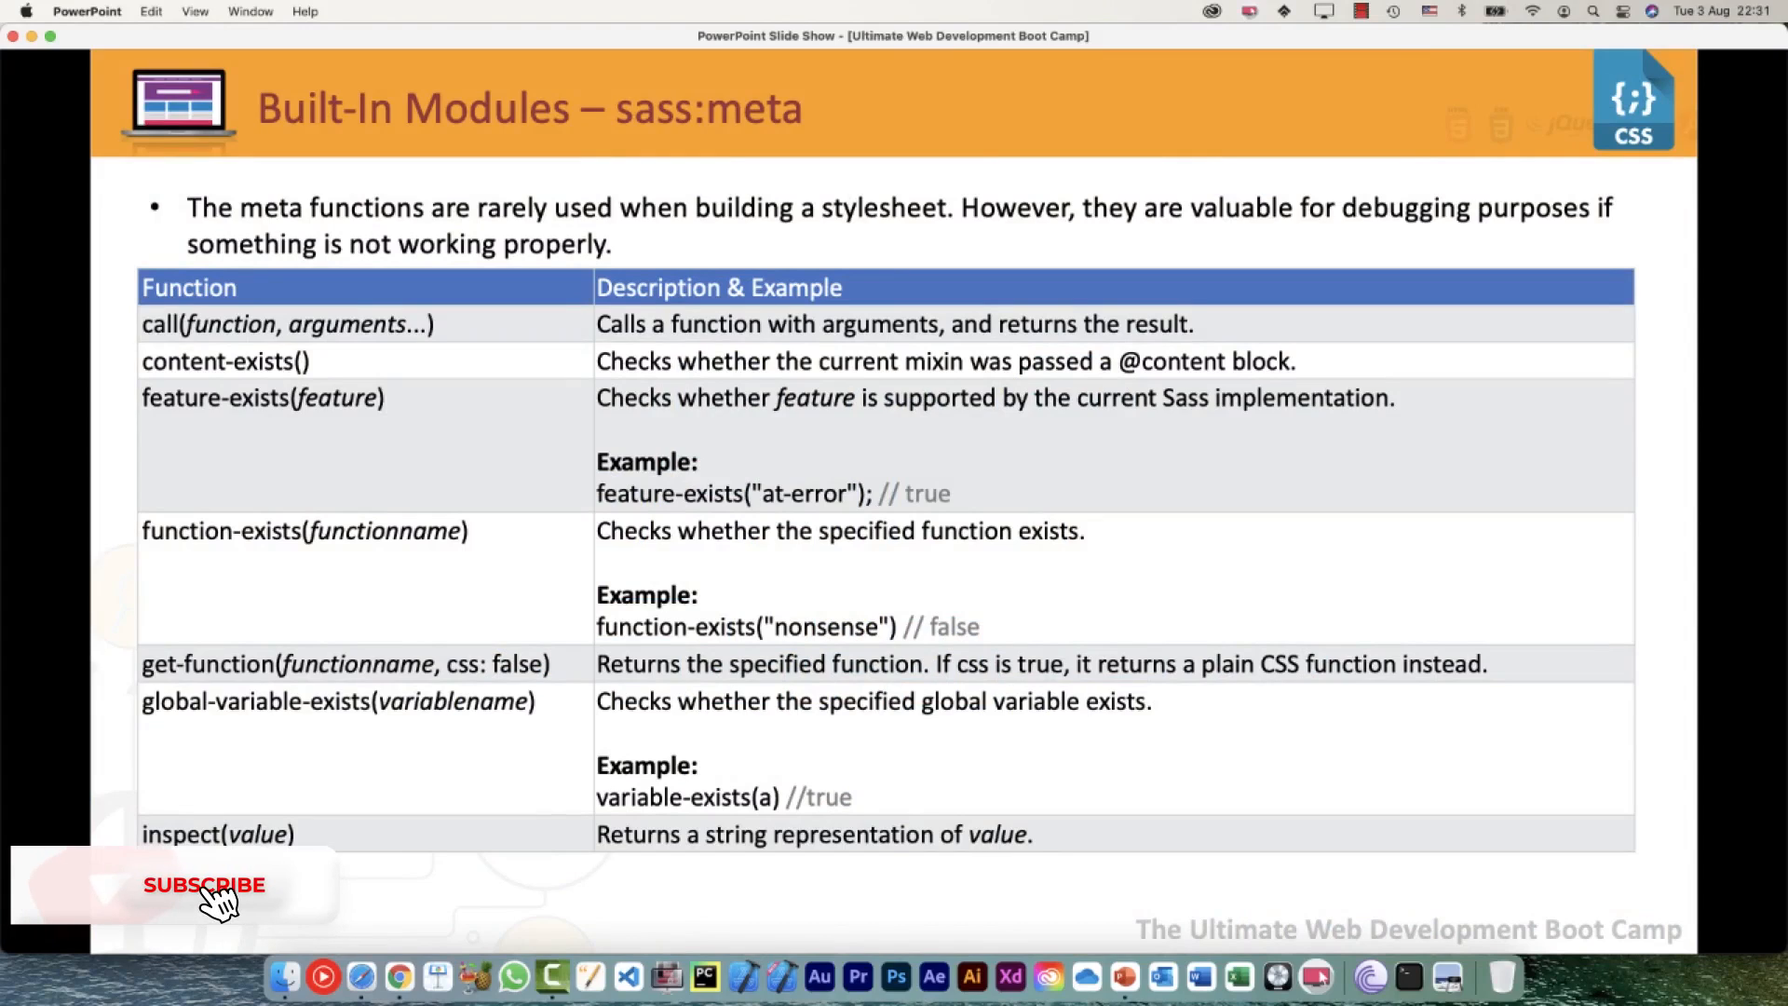
- Show the sass-lang.com Content Blocks section in Chrome and highlight the term 'content block'
left_click(205, 885)
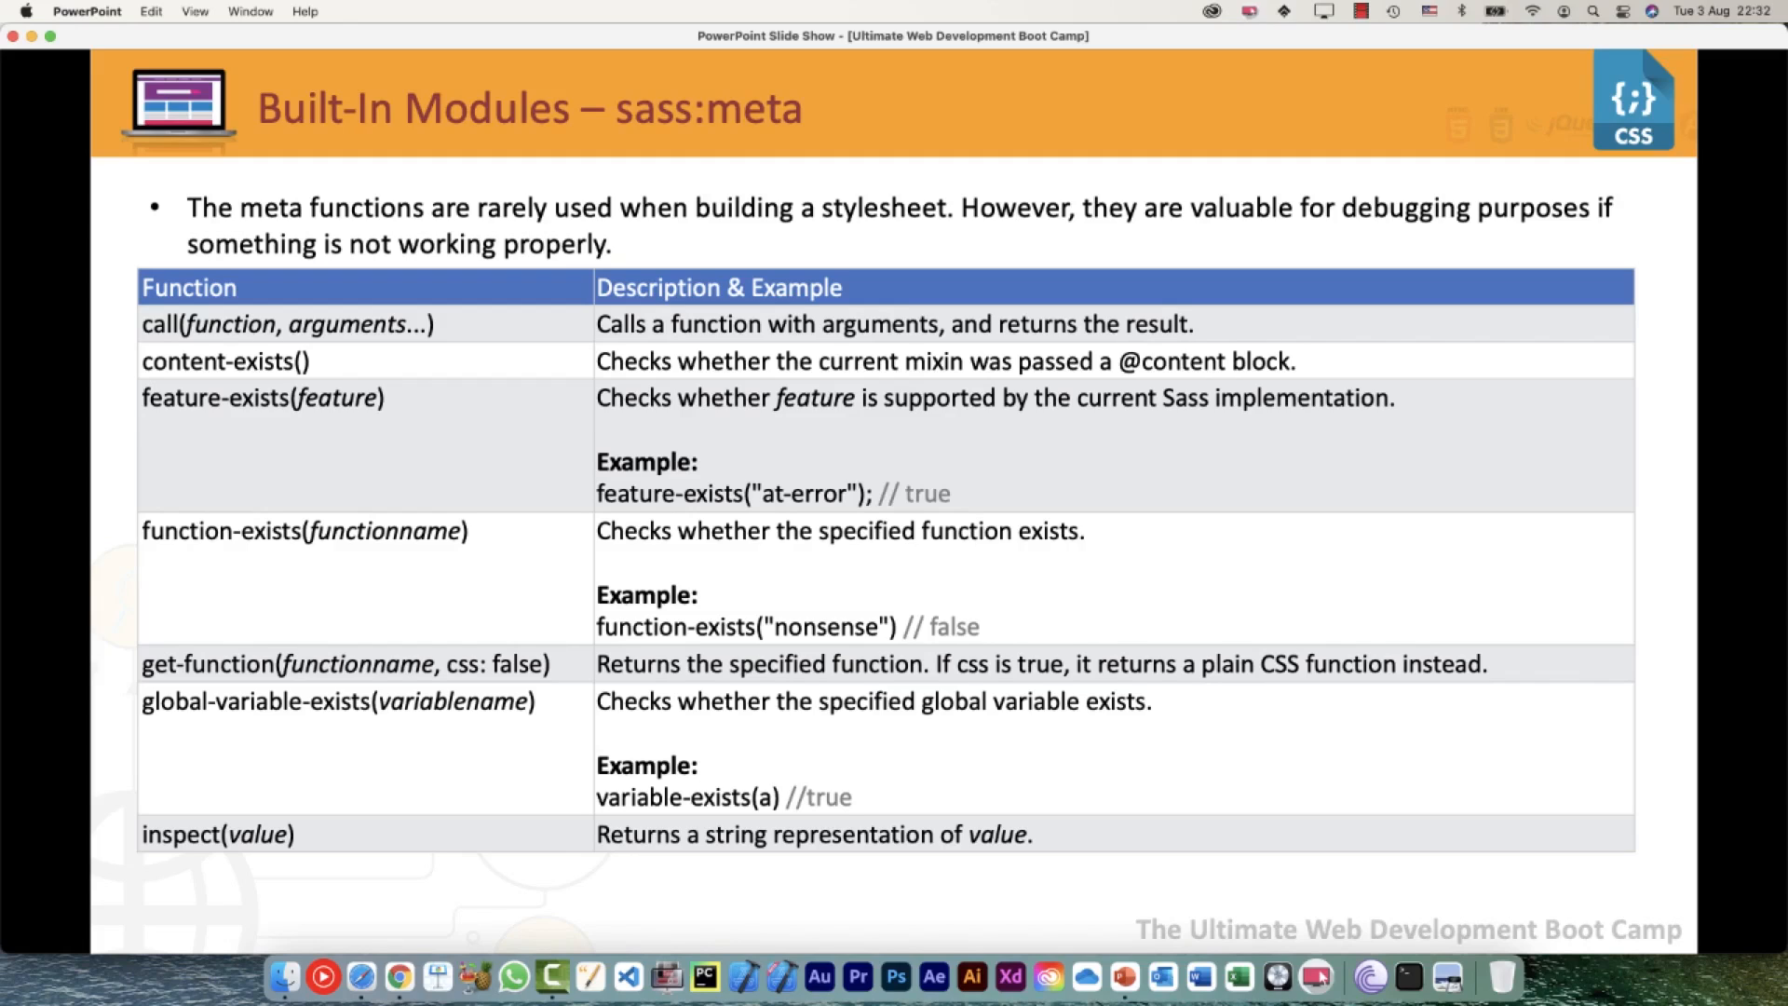
key("cmd+tab")
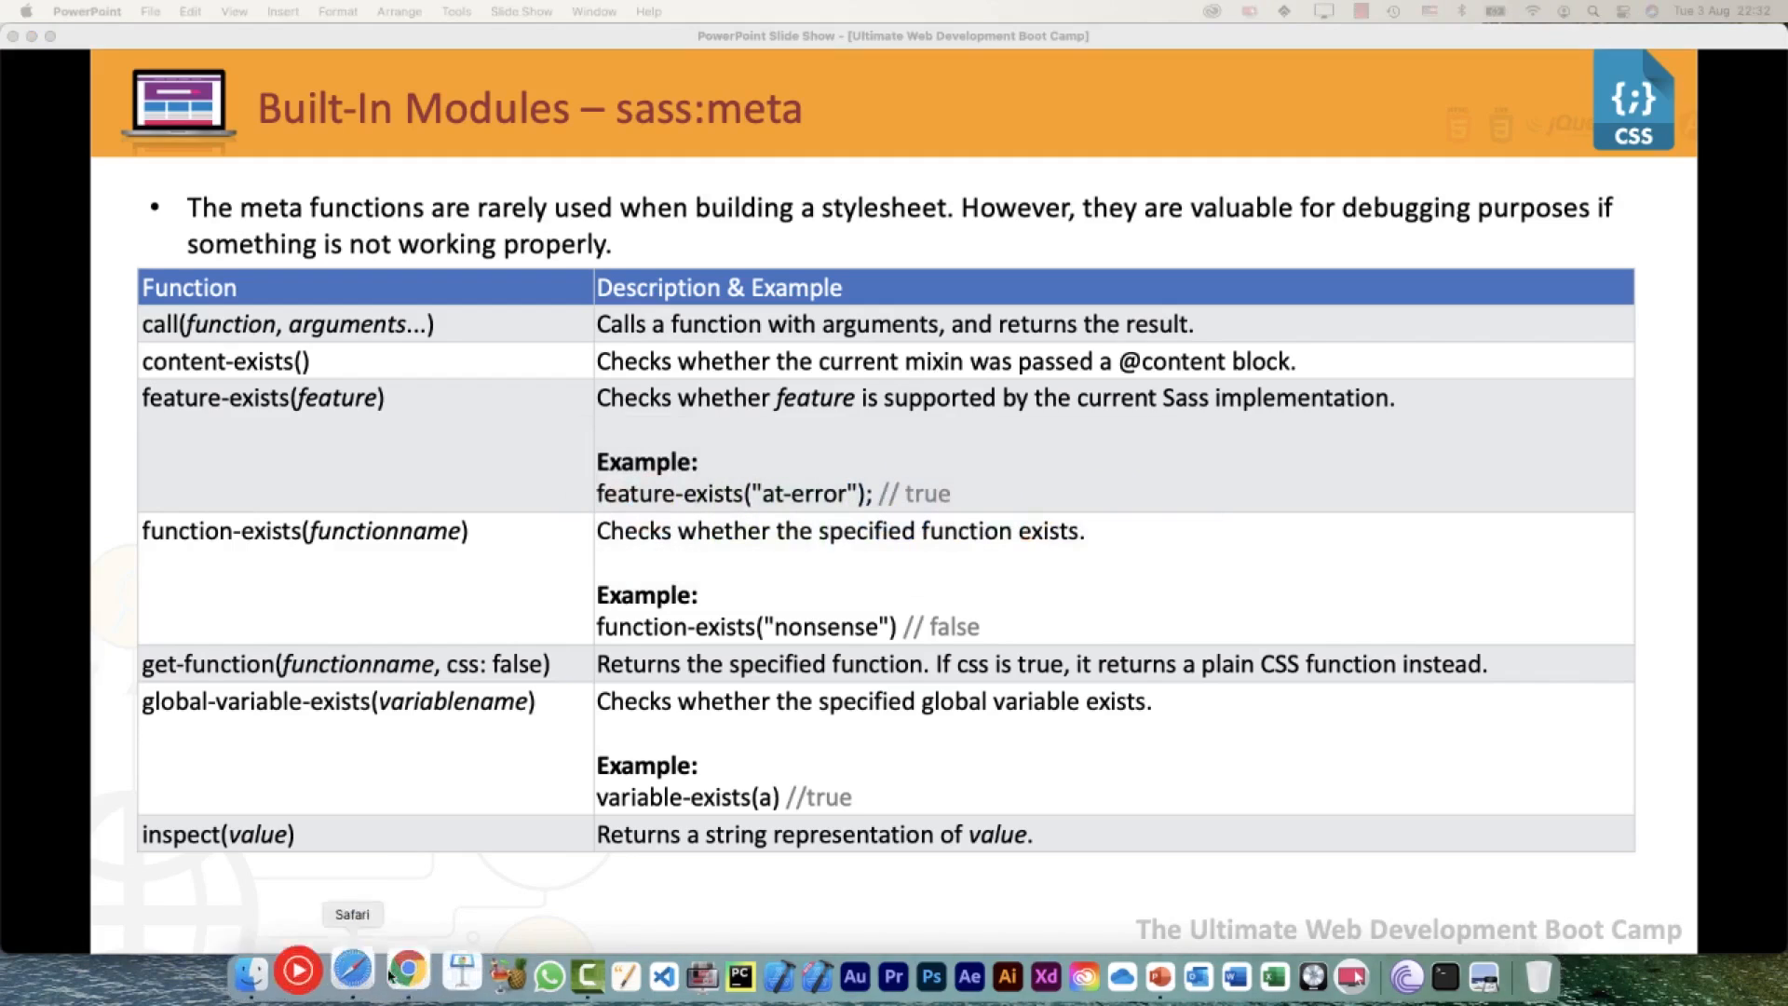
left_click(399, 976)
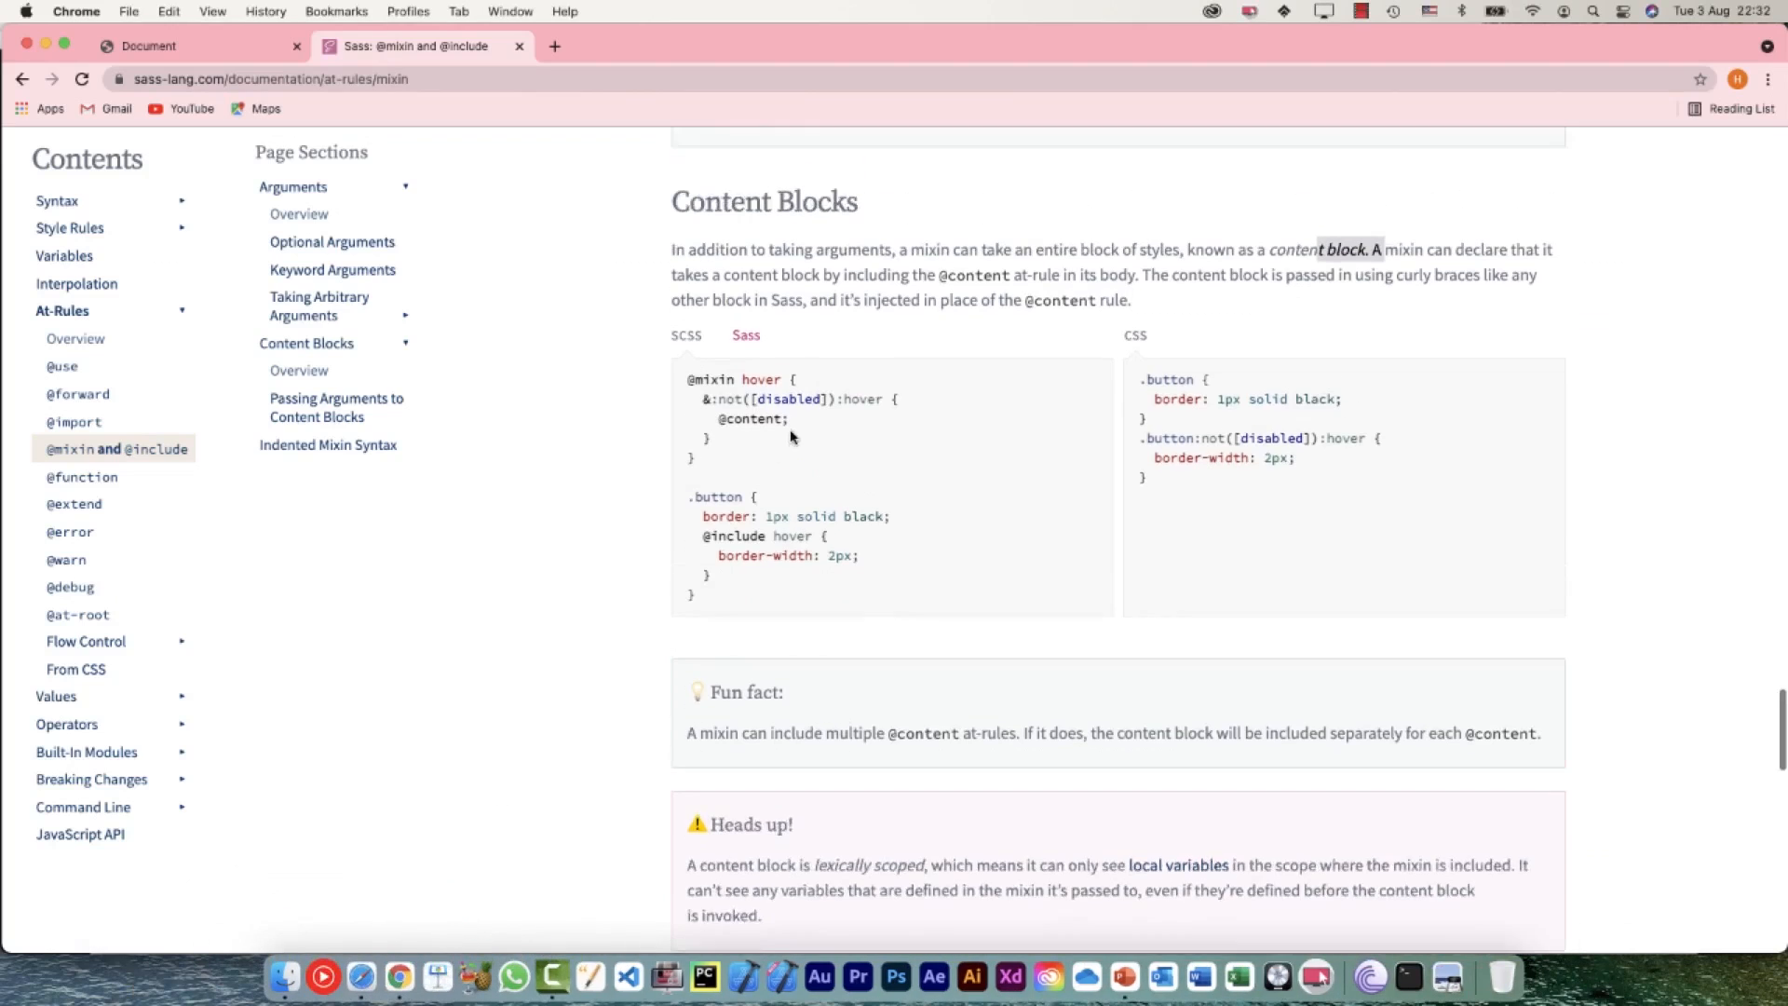
scroll("down", 3)
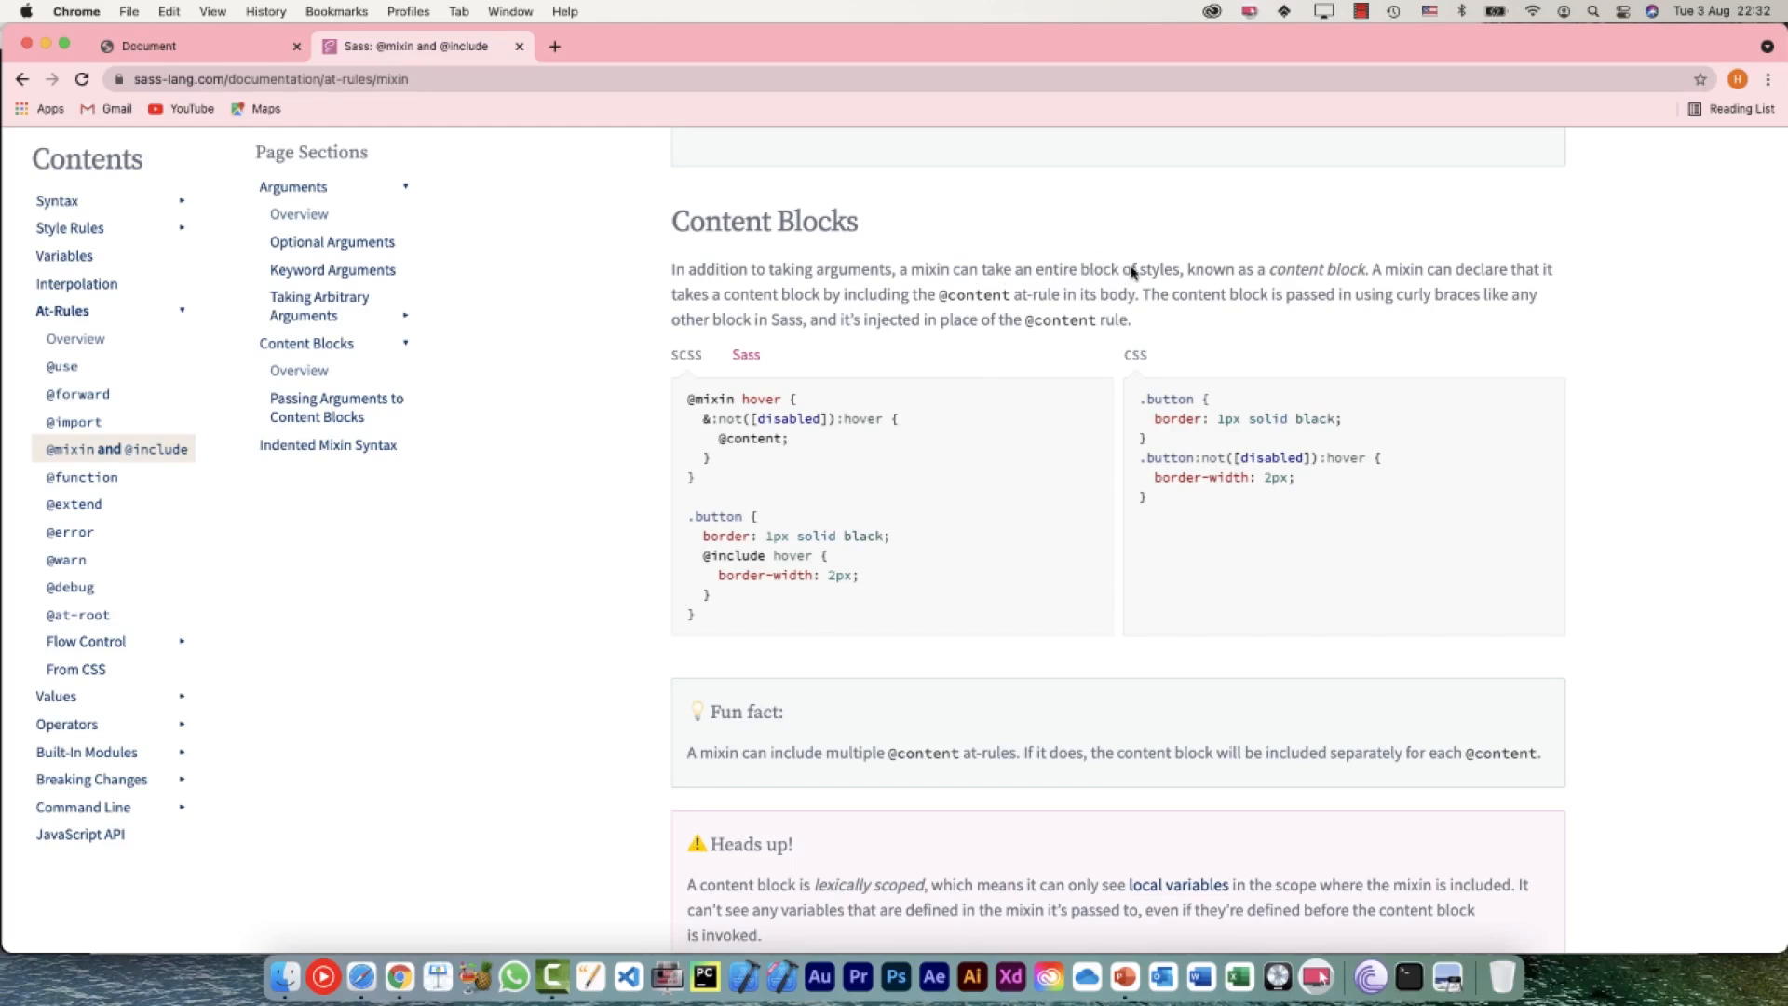
left_click_drag(1187, 269, 1328, 268)
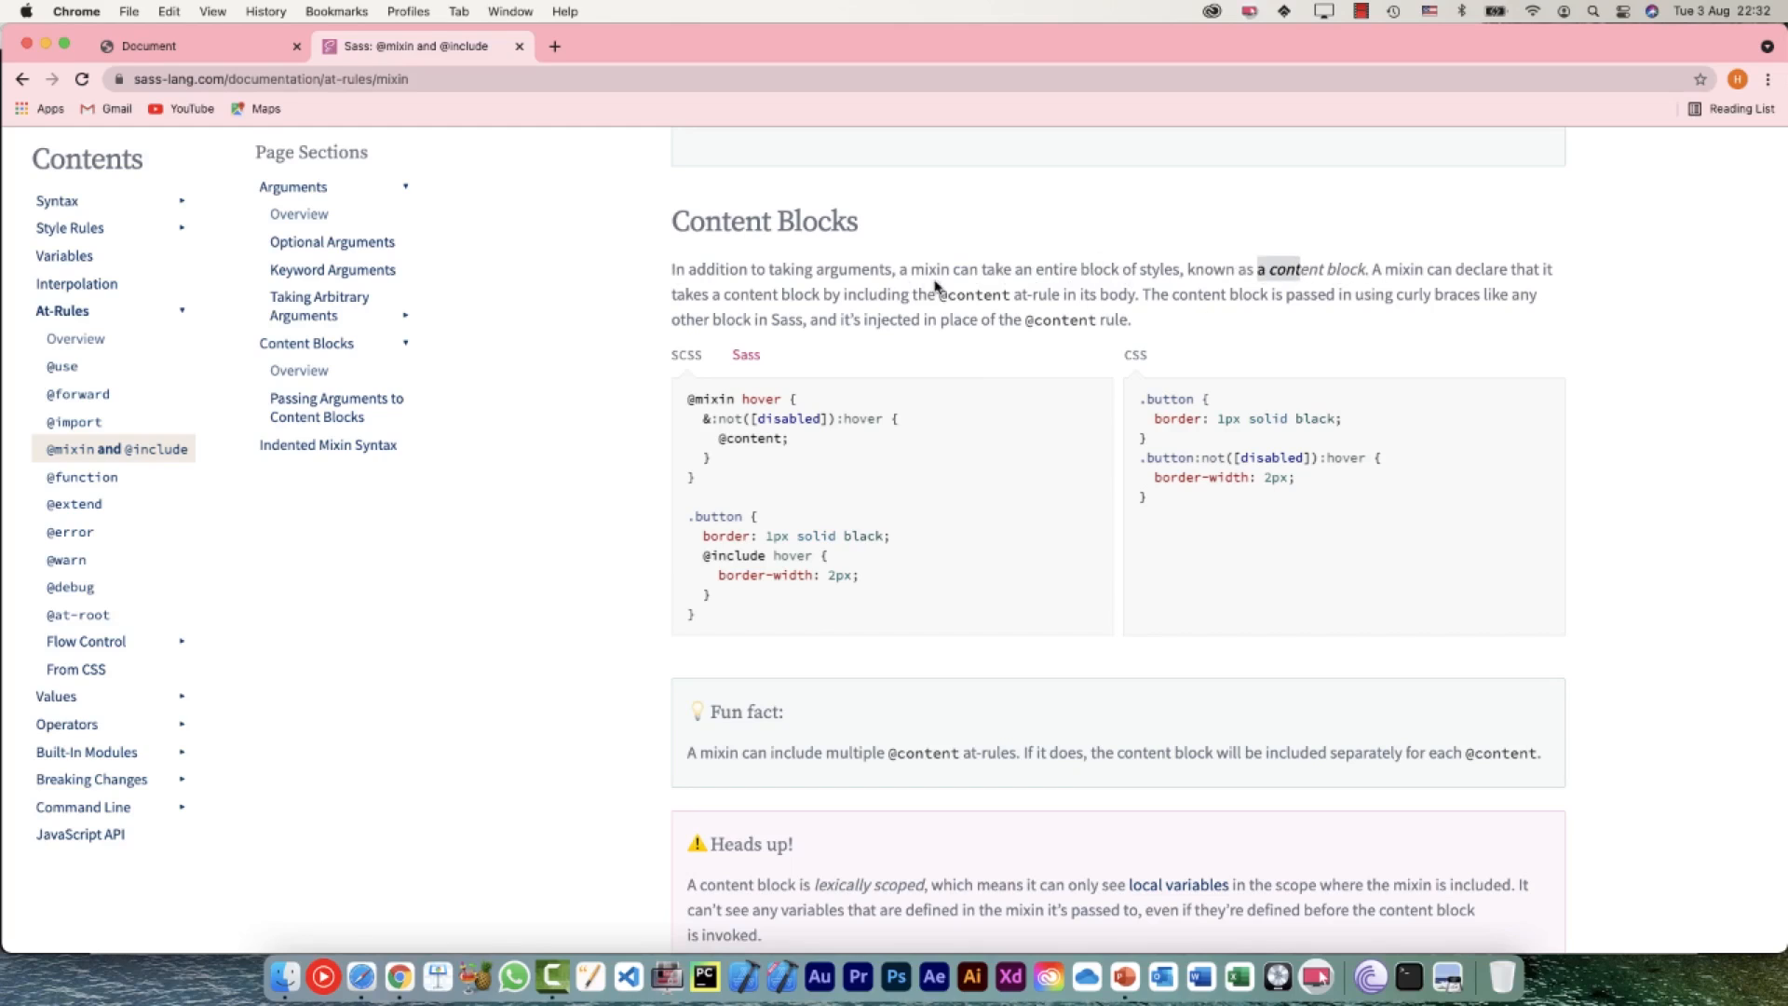
scroll("down", 3)
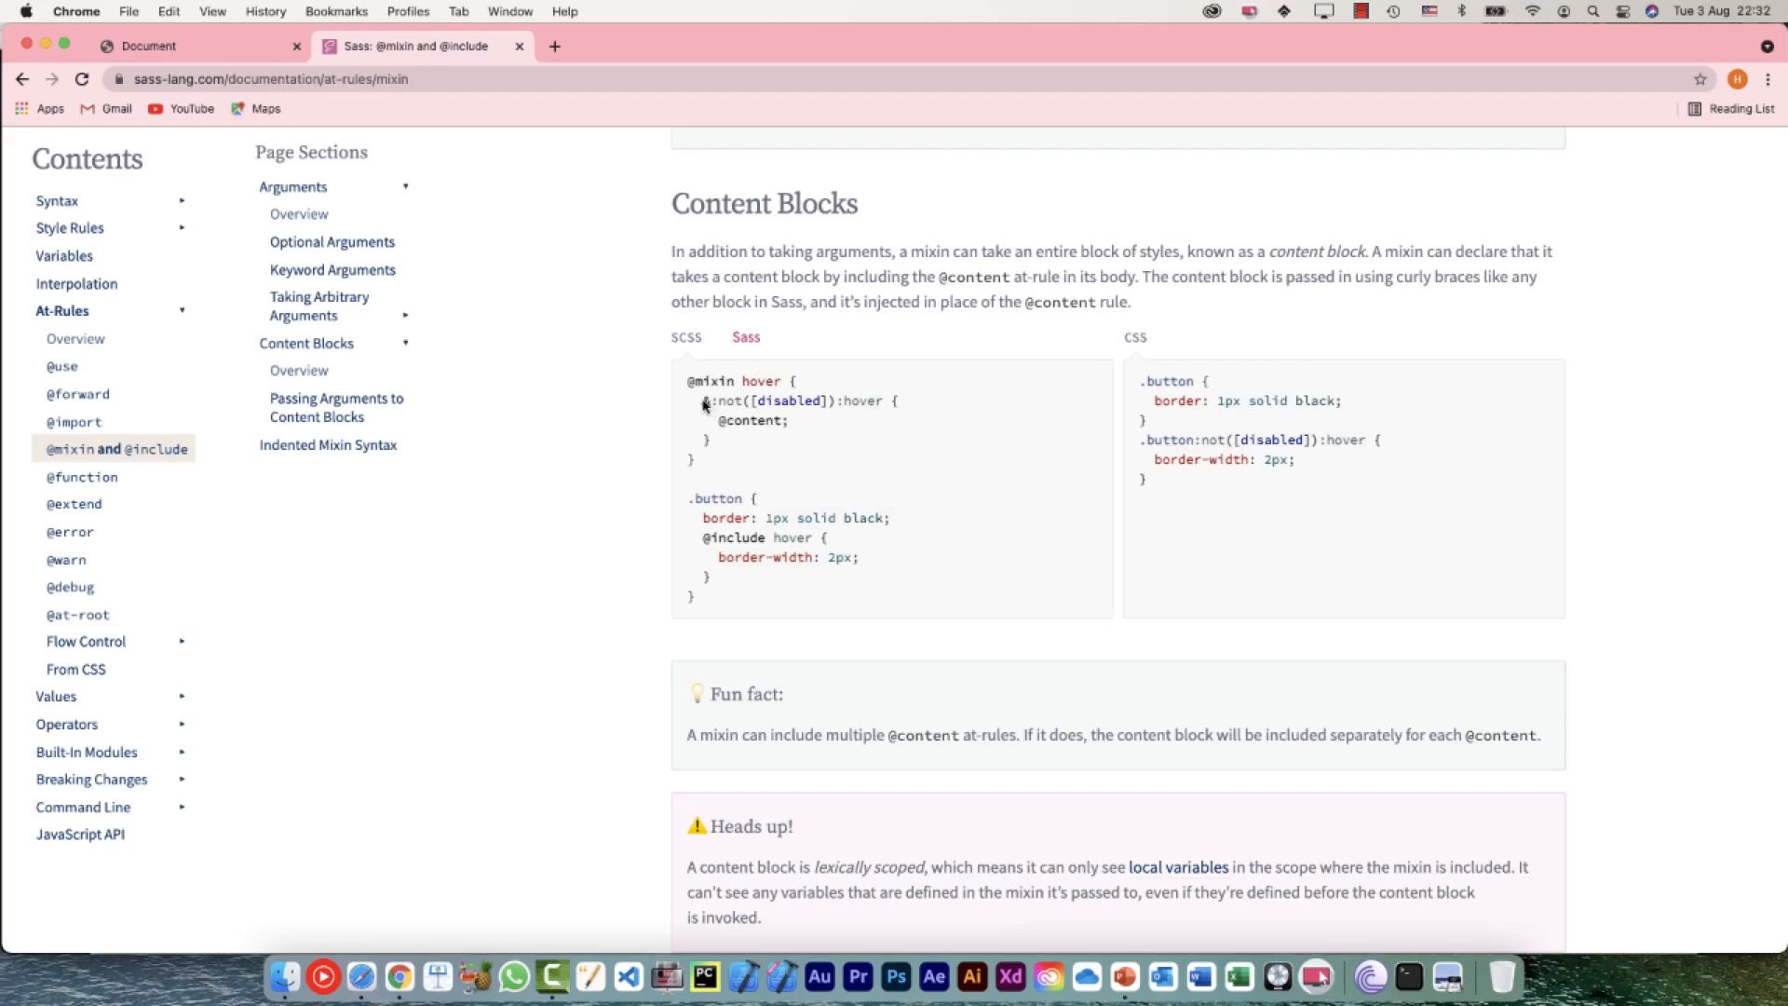
left_click_drag(703, 401, 901, 409)
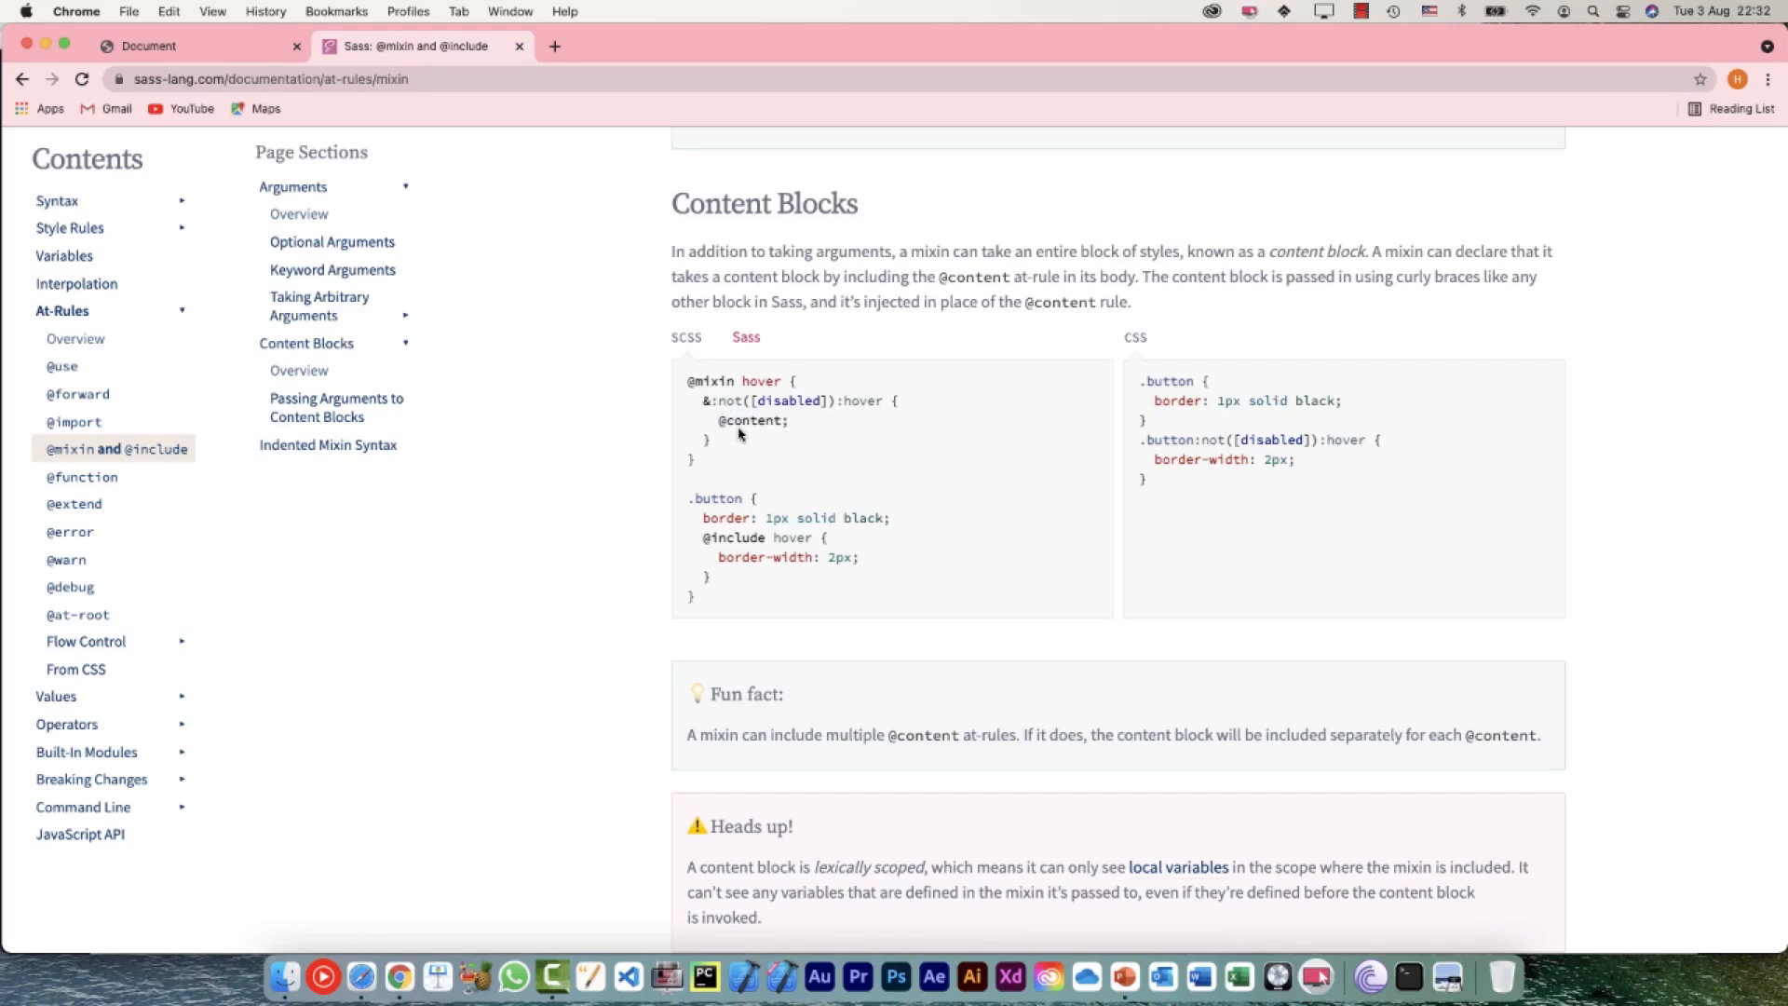
mouse_move(795, 430)
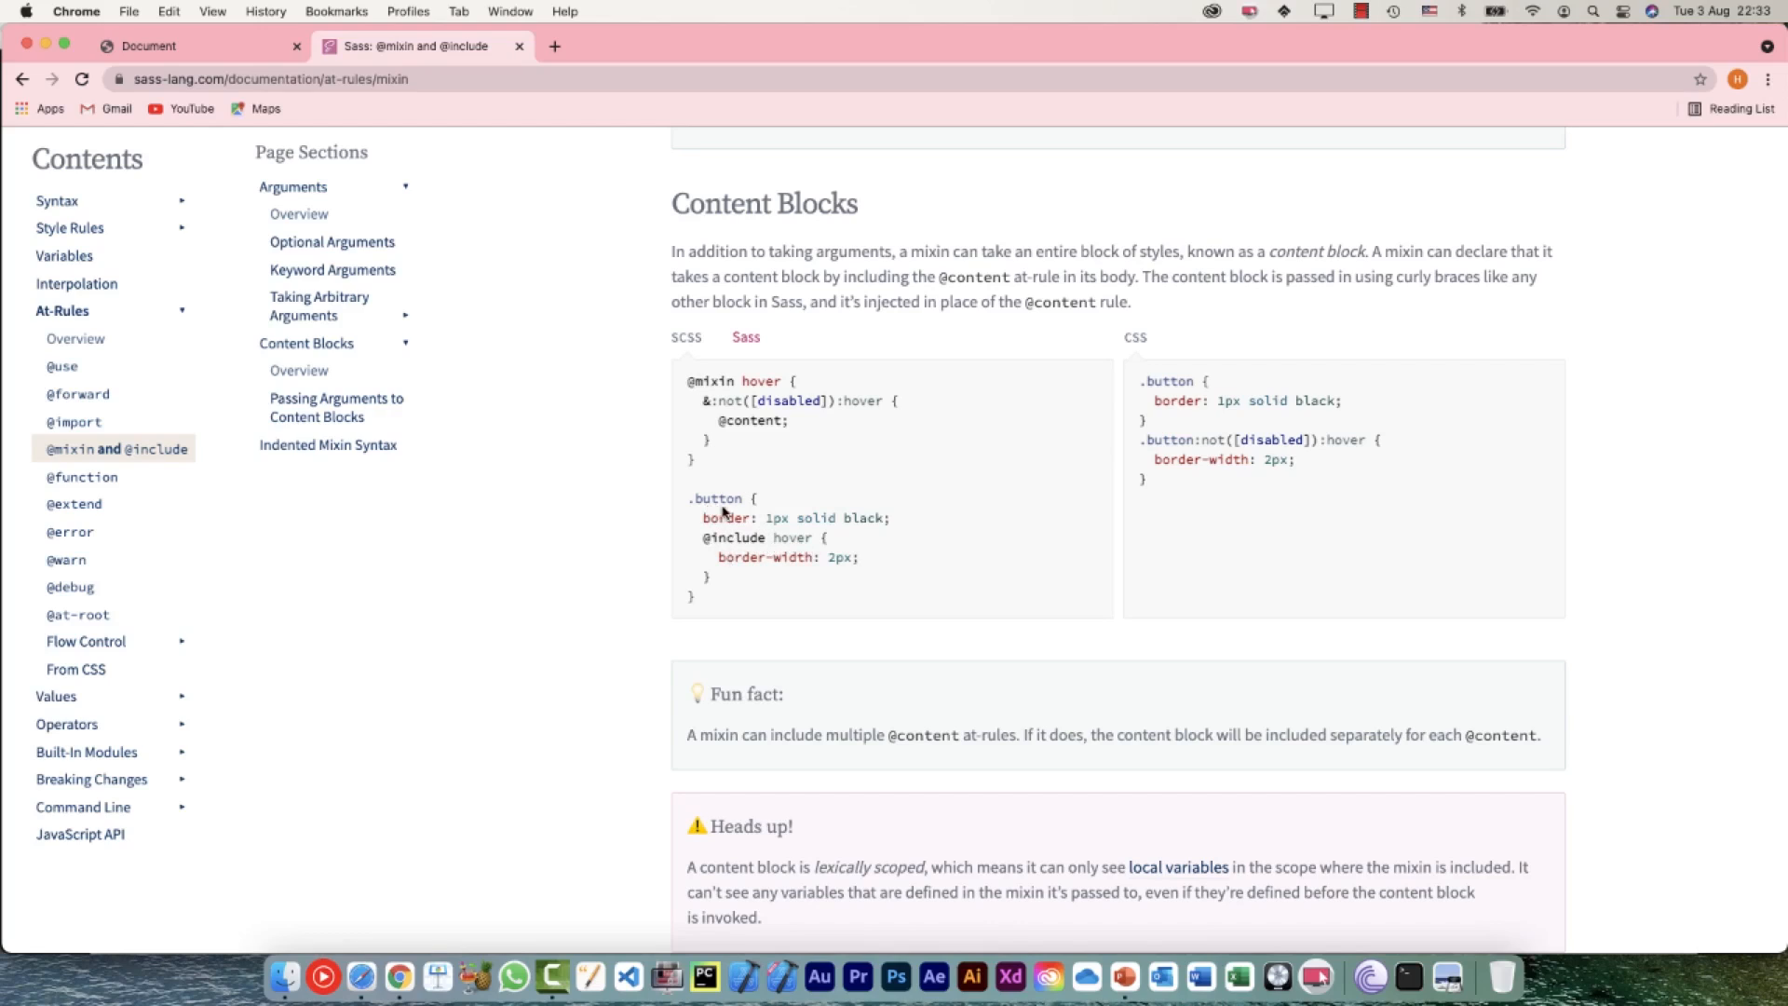
mouse_move(728, 417)
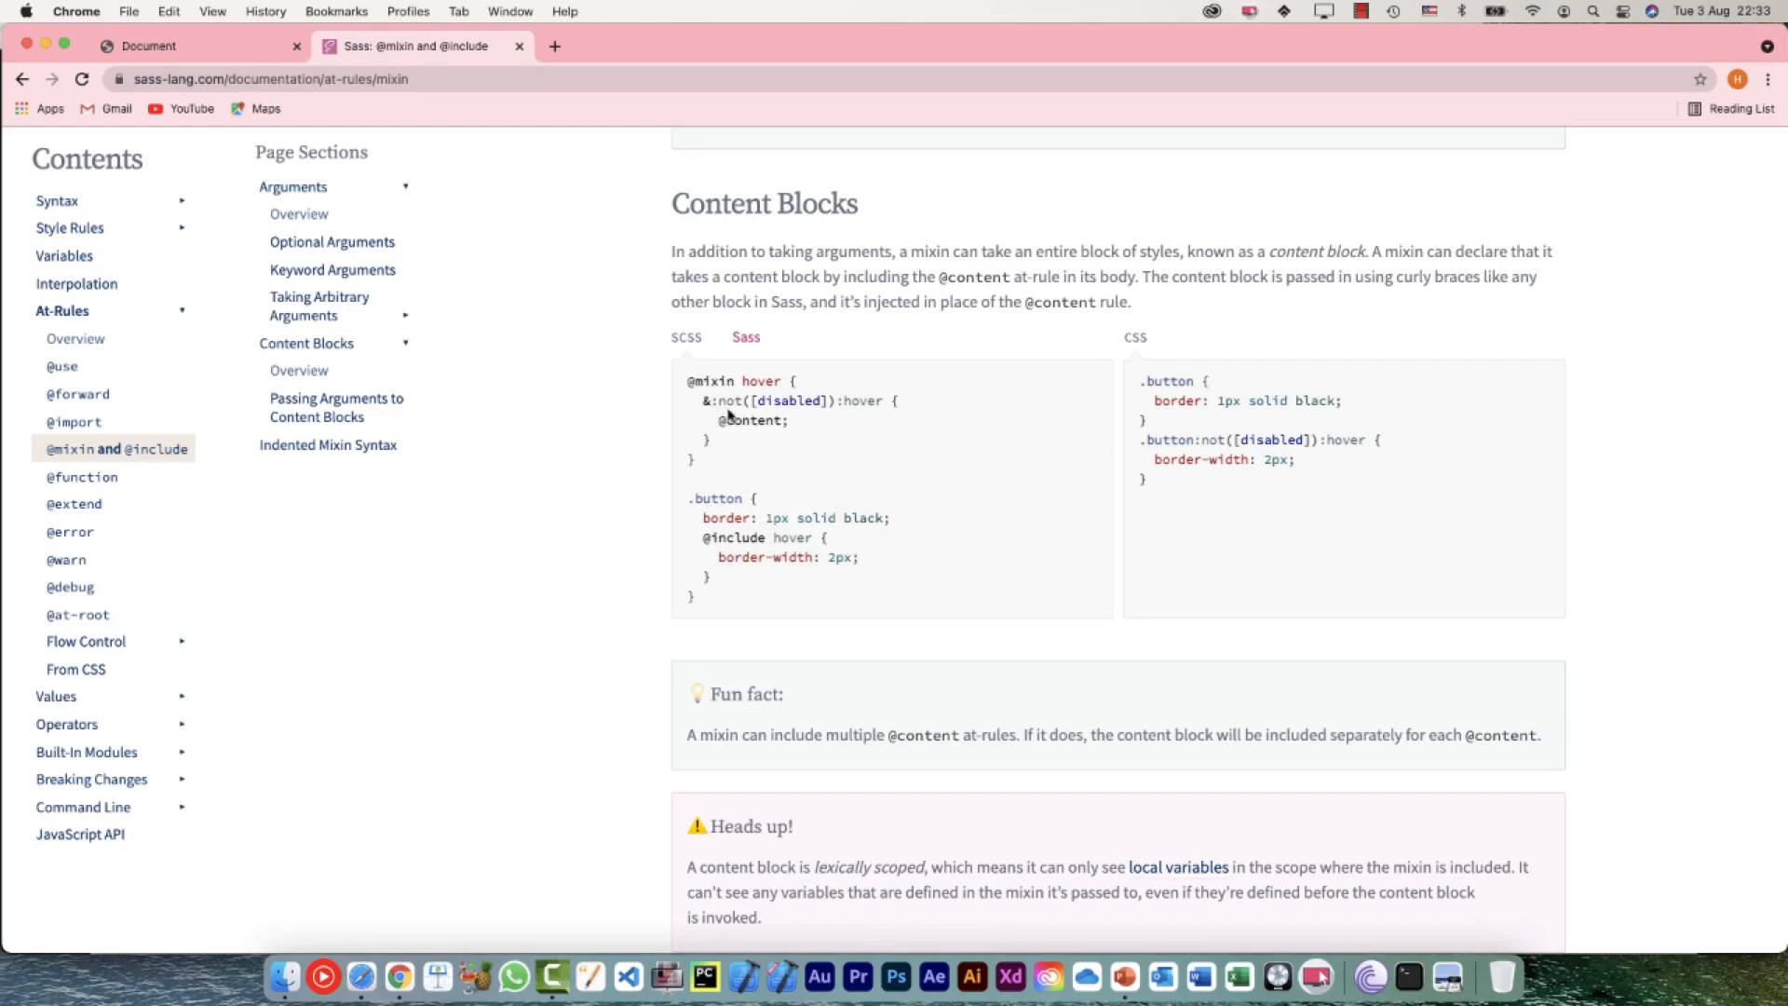
mouse_move(871, 408)
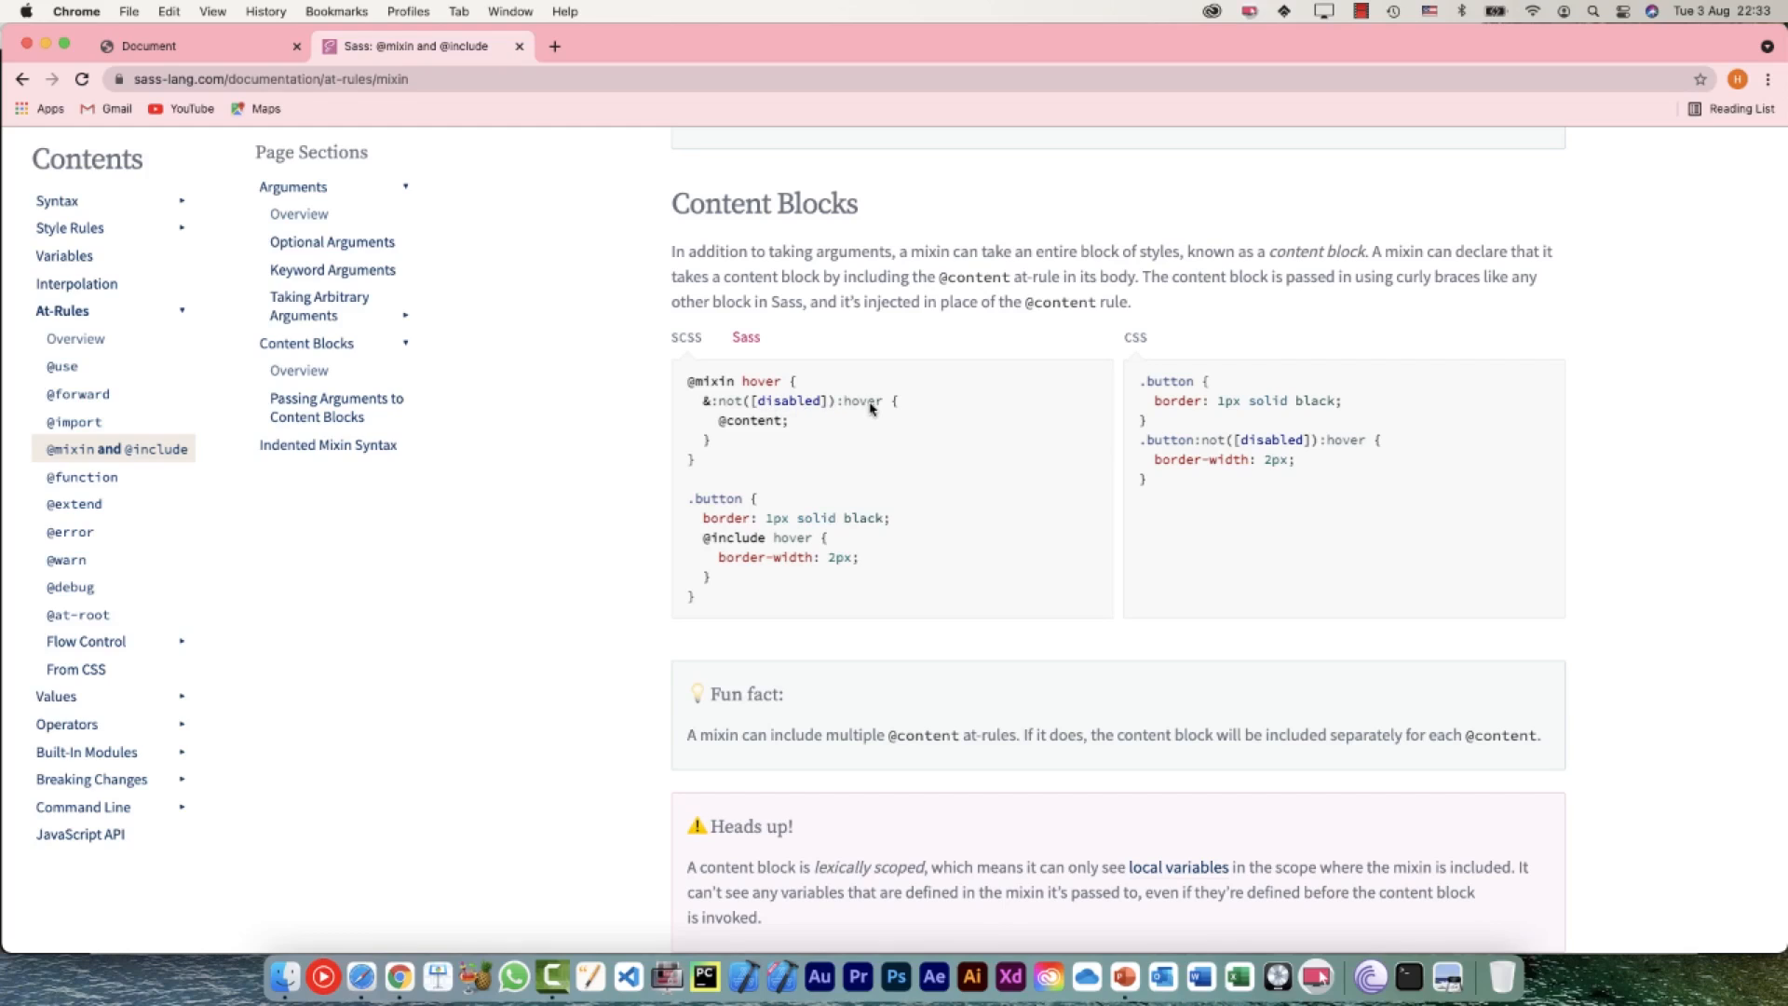
mouse_move(1186, 449)
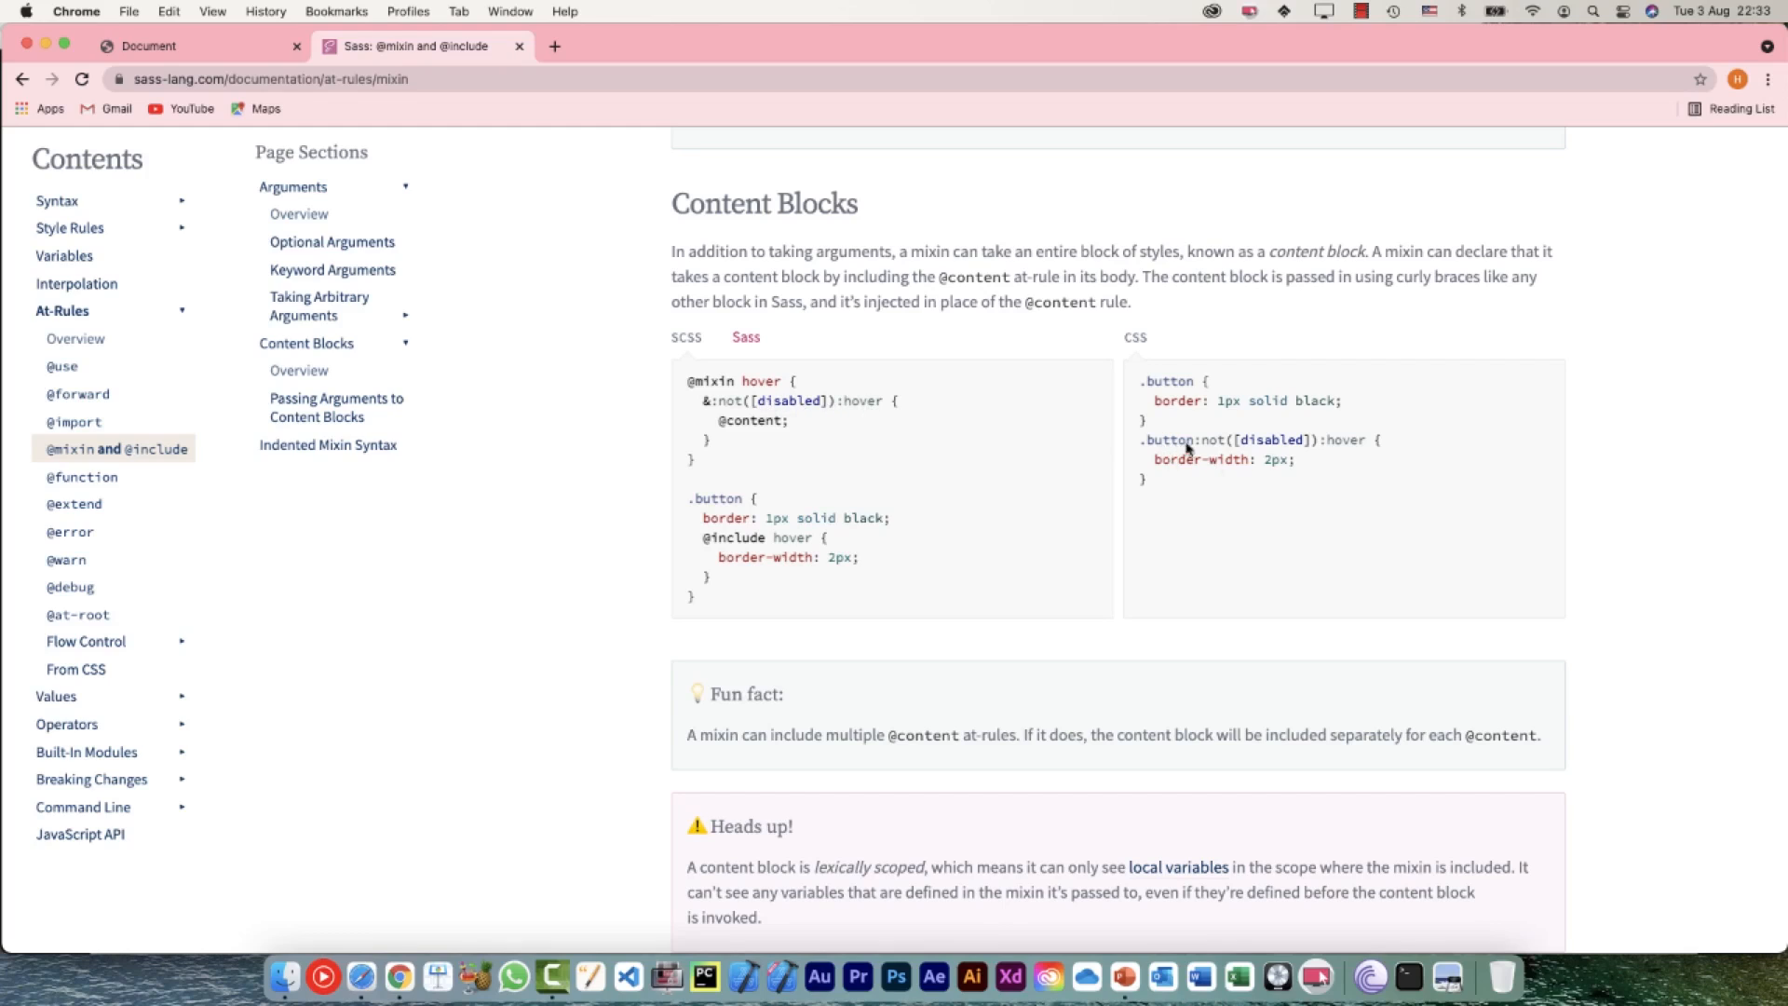
mouse_move(734, 564)
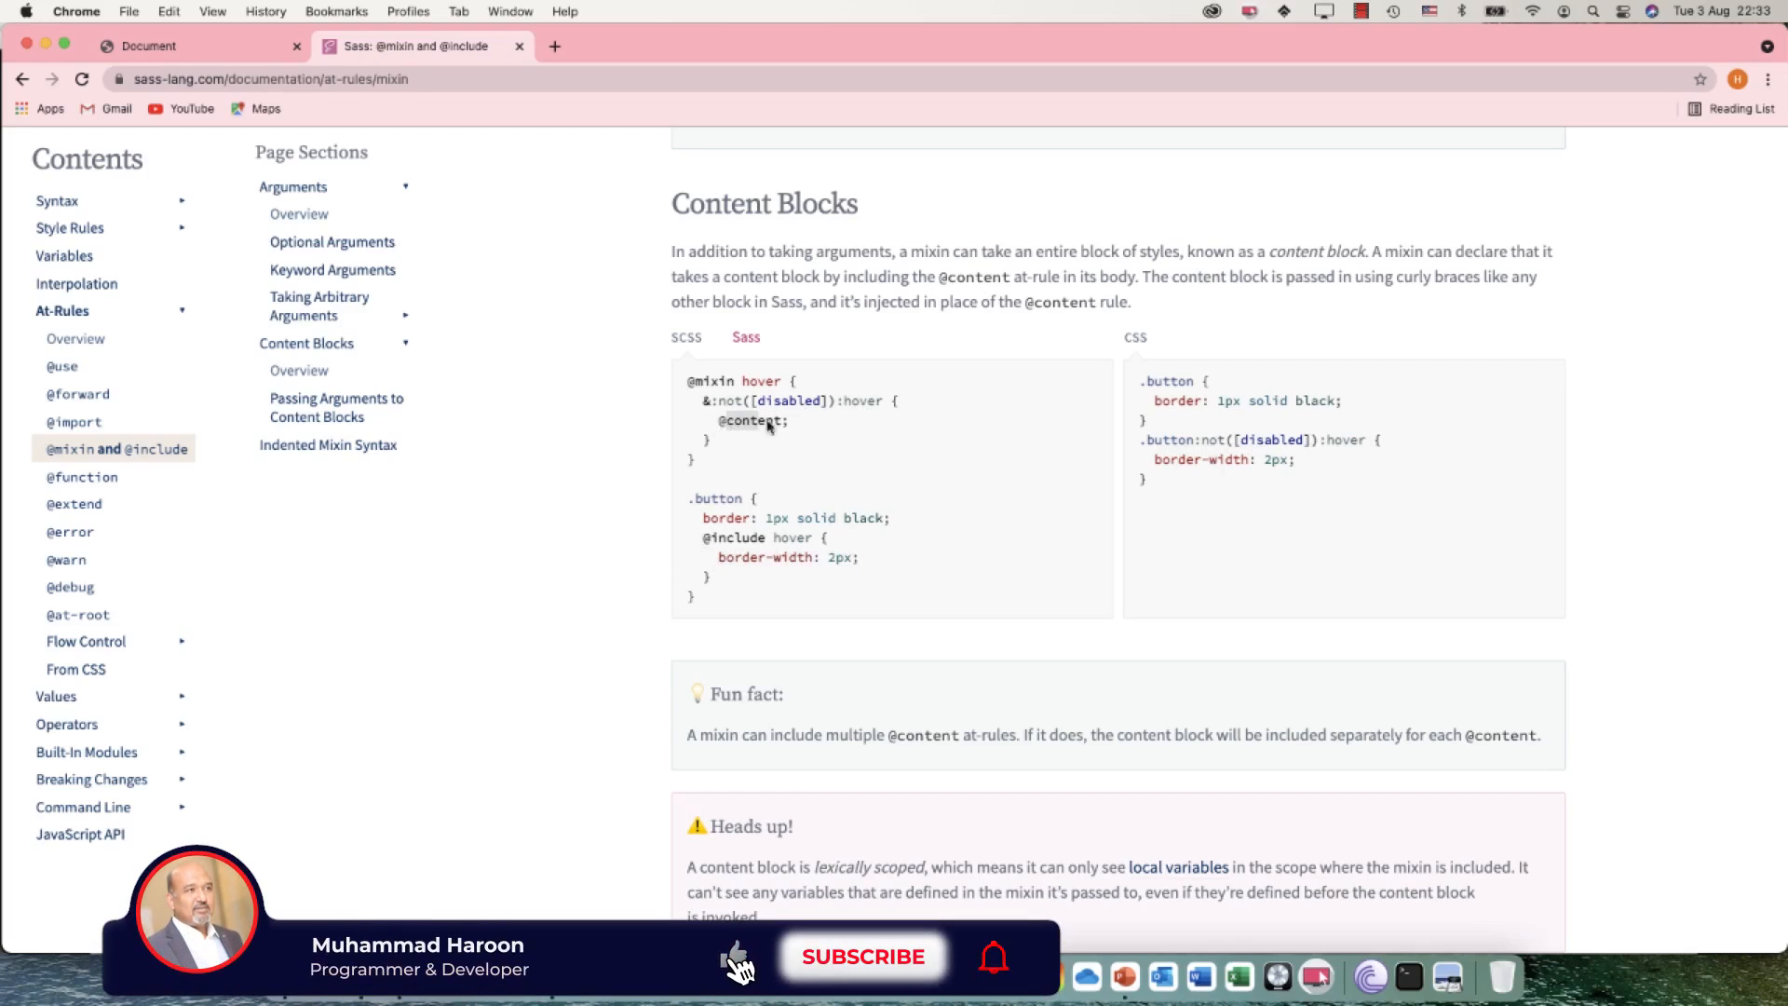
left_click(862, 955)
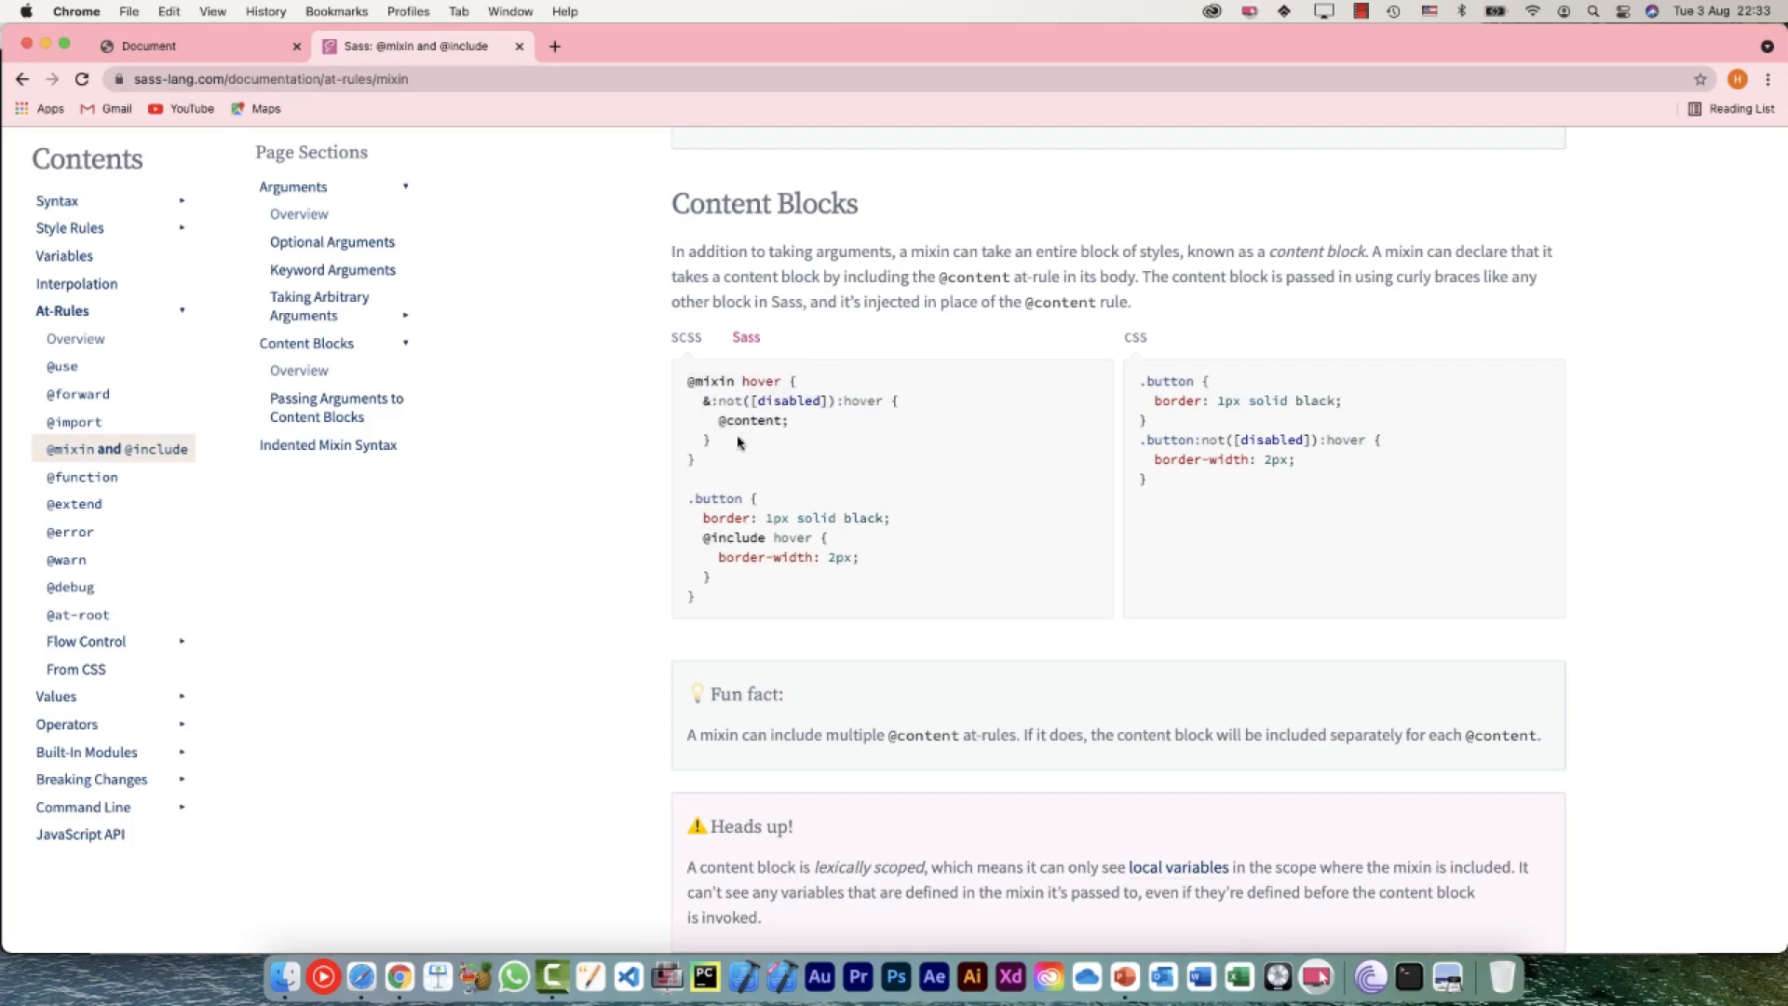
mouse_move(689, 389)
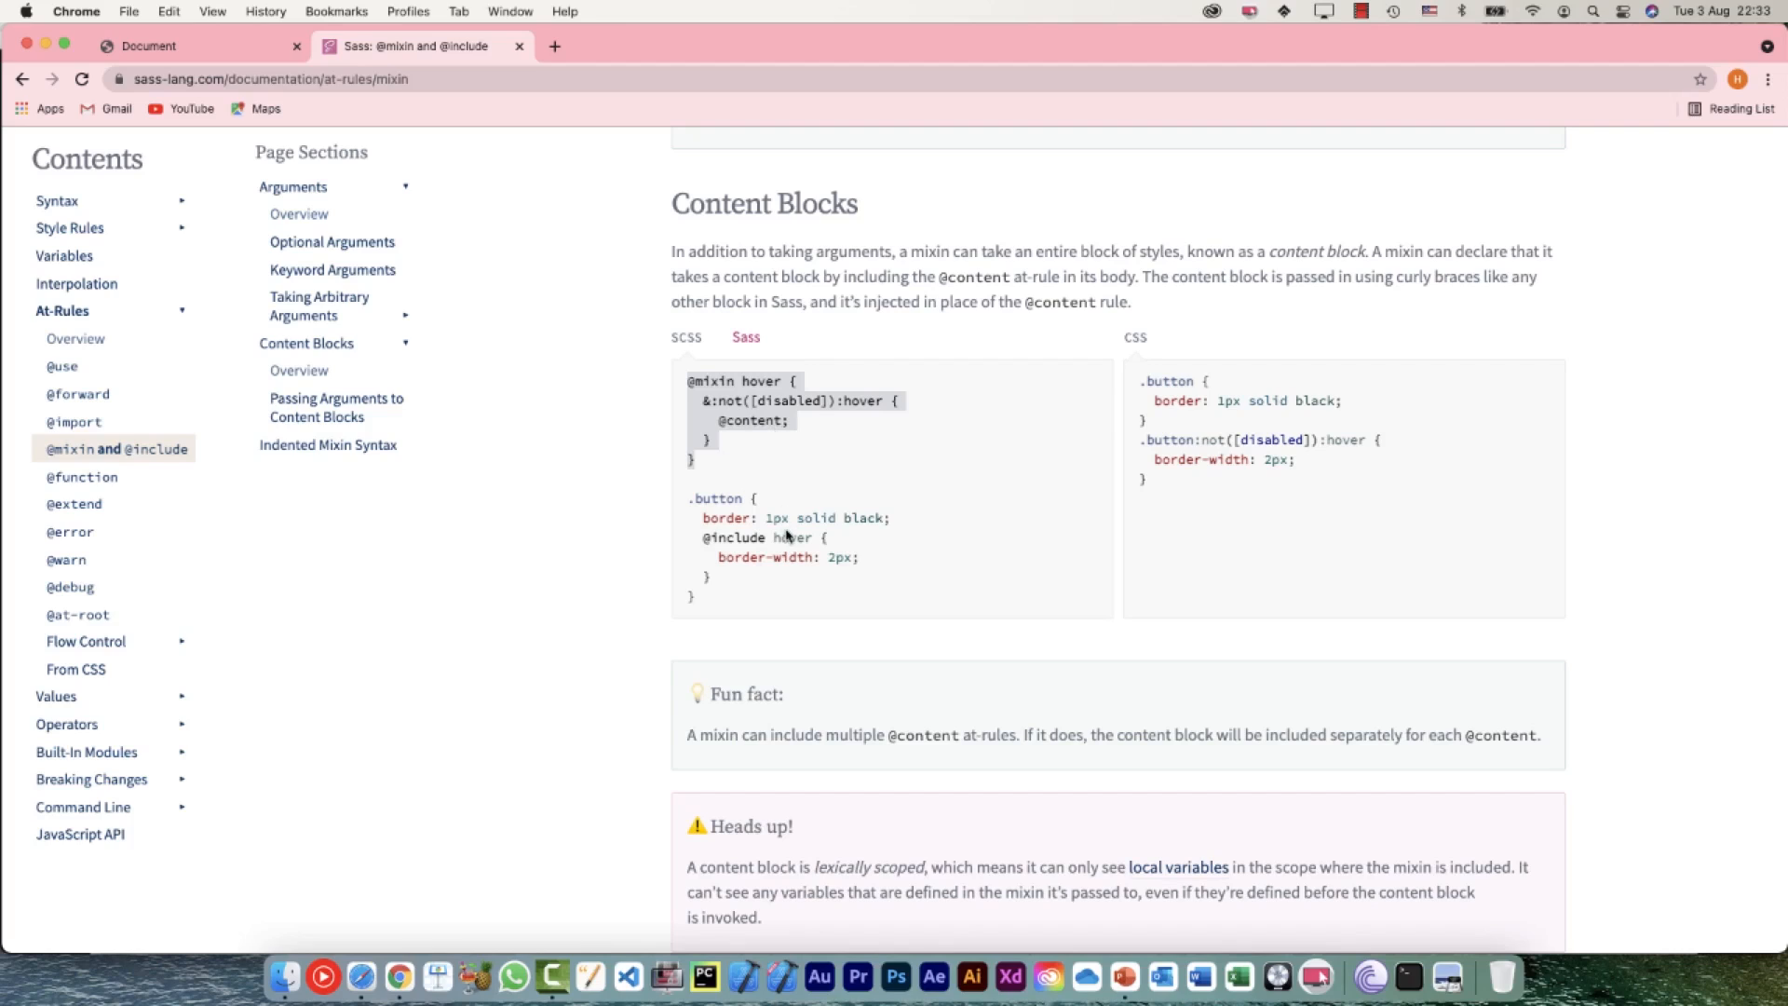
mouse_move(784, 435)
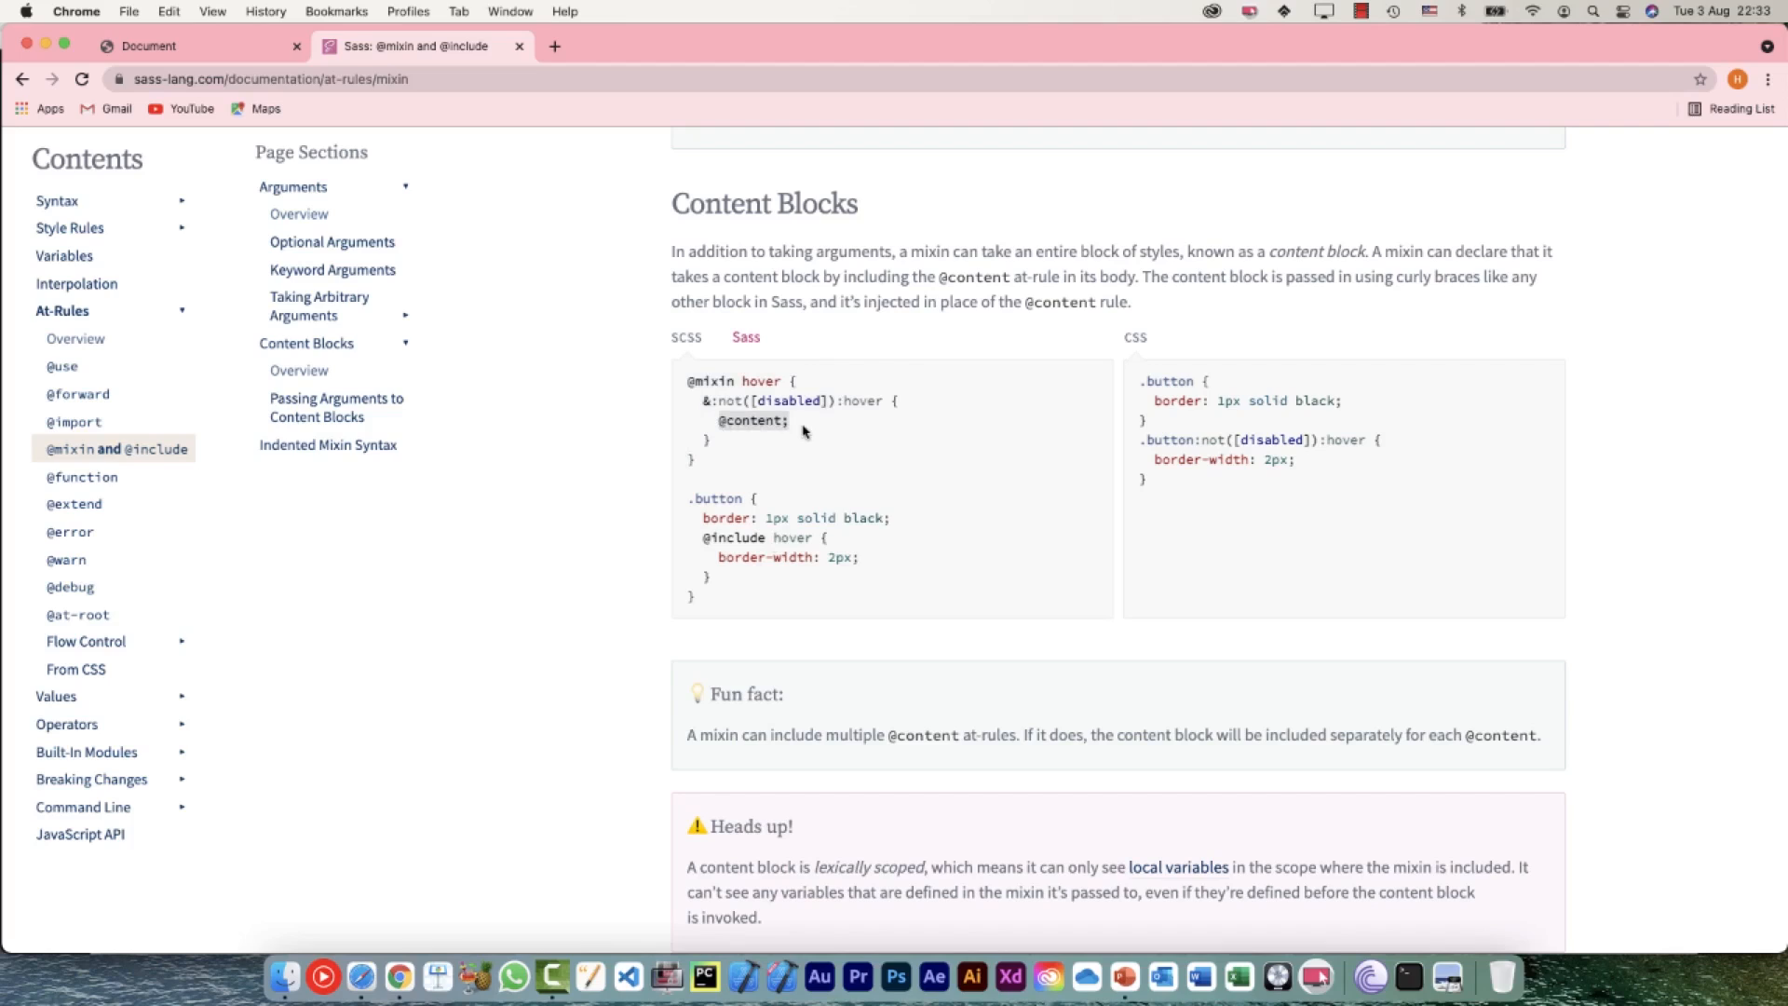
mouse_move(830, 554)
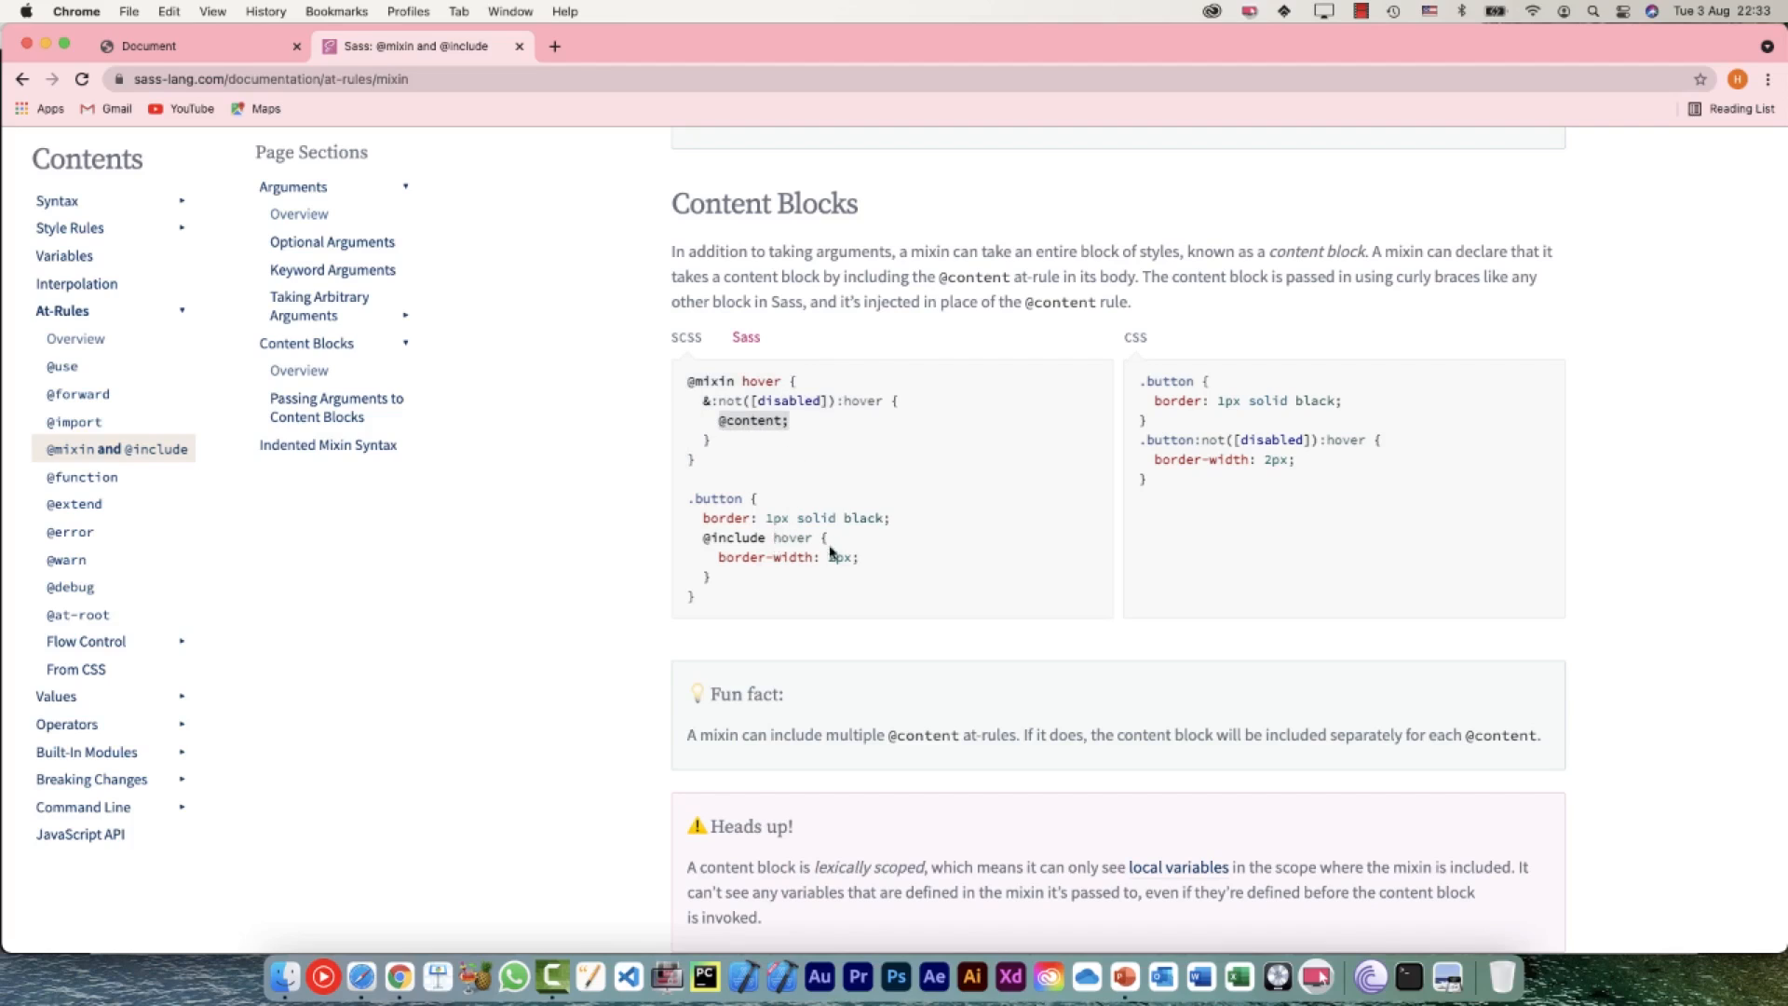
mouse_move(764, 570)
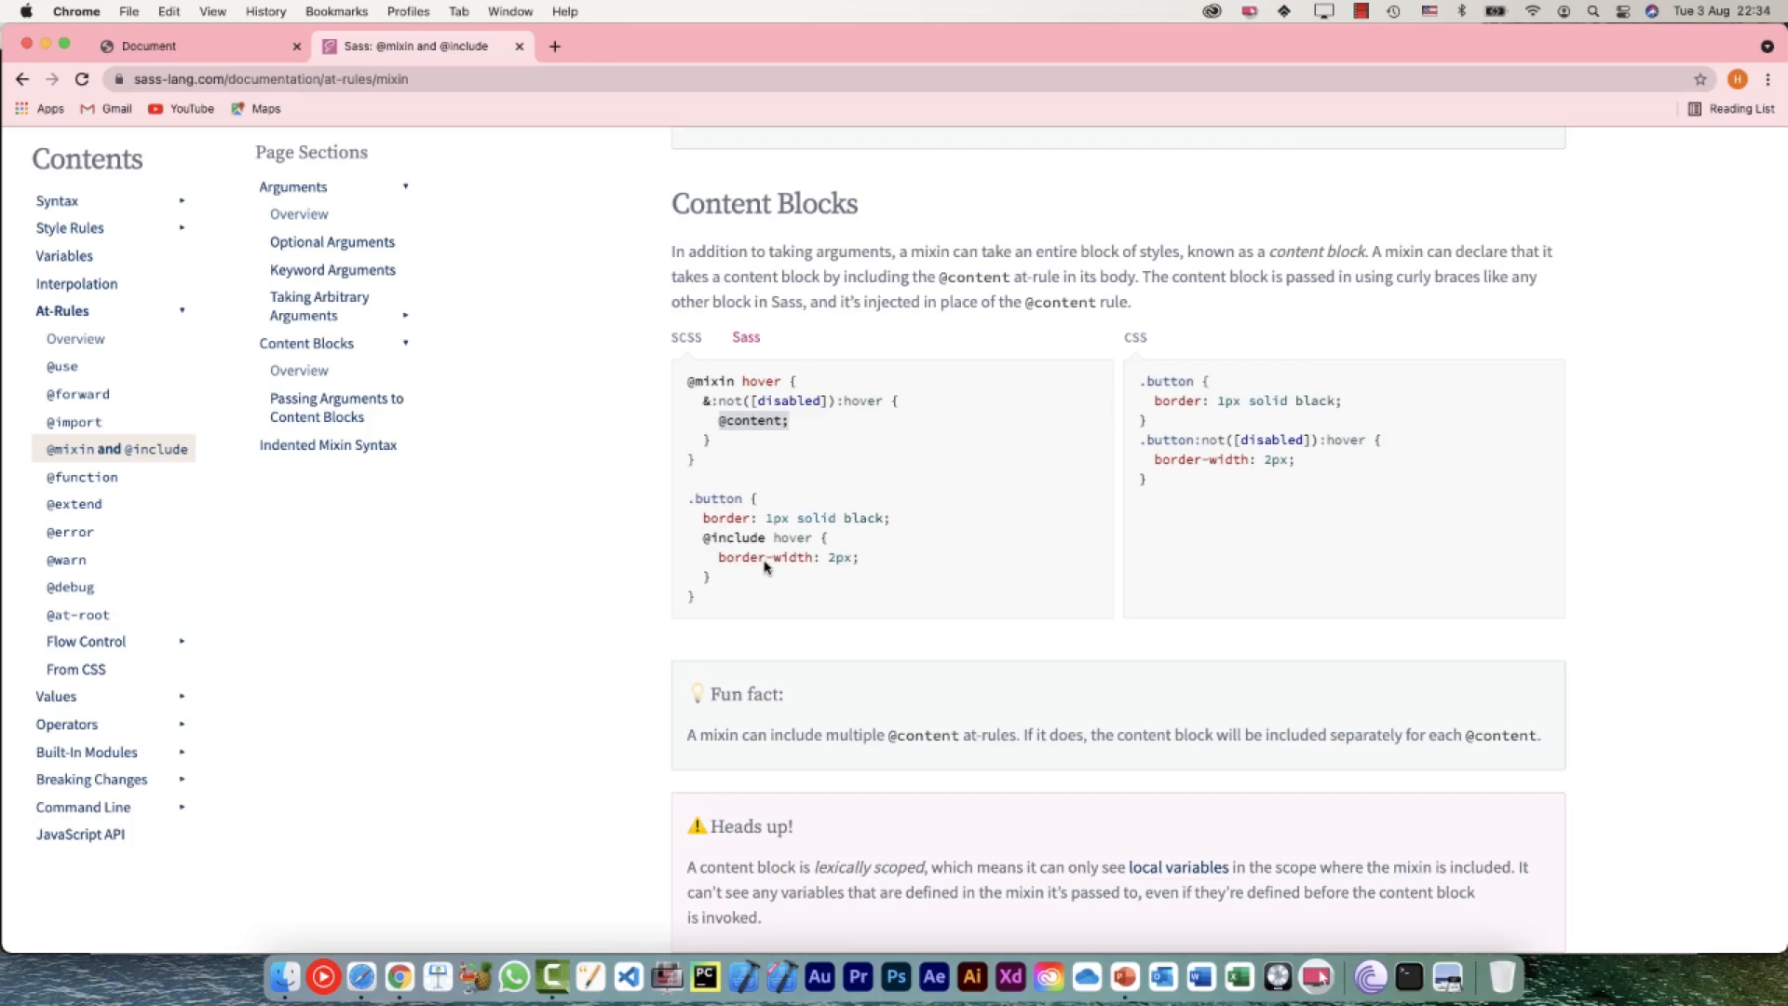
mouse_move(751, 445)
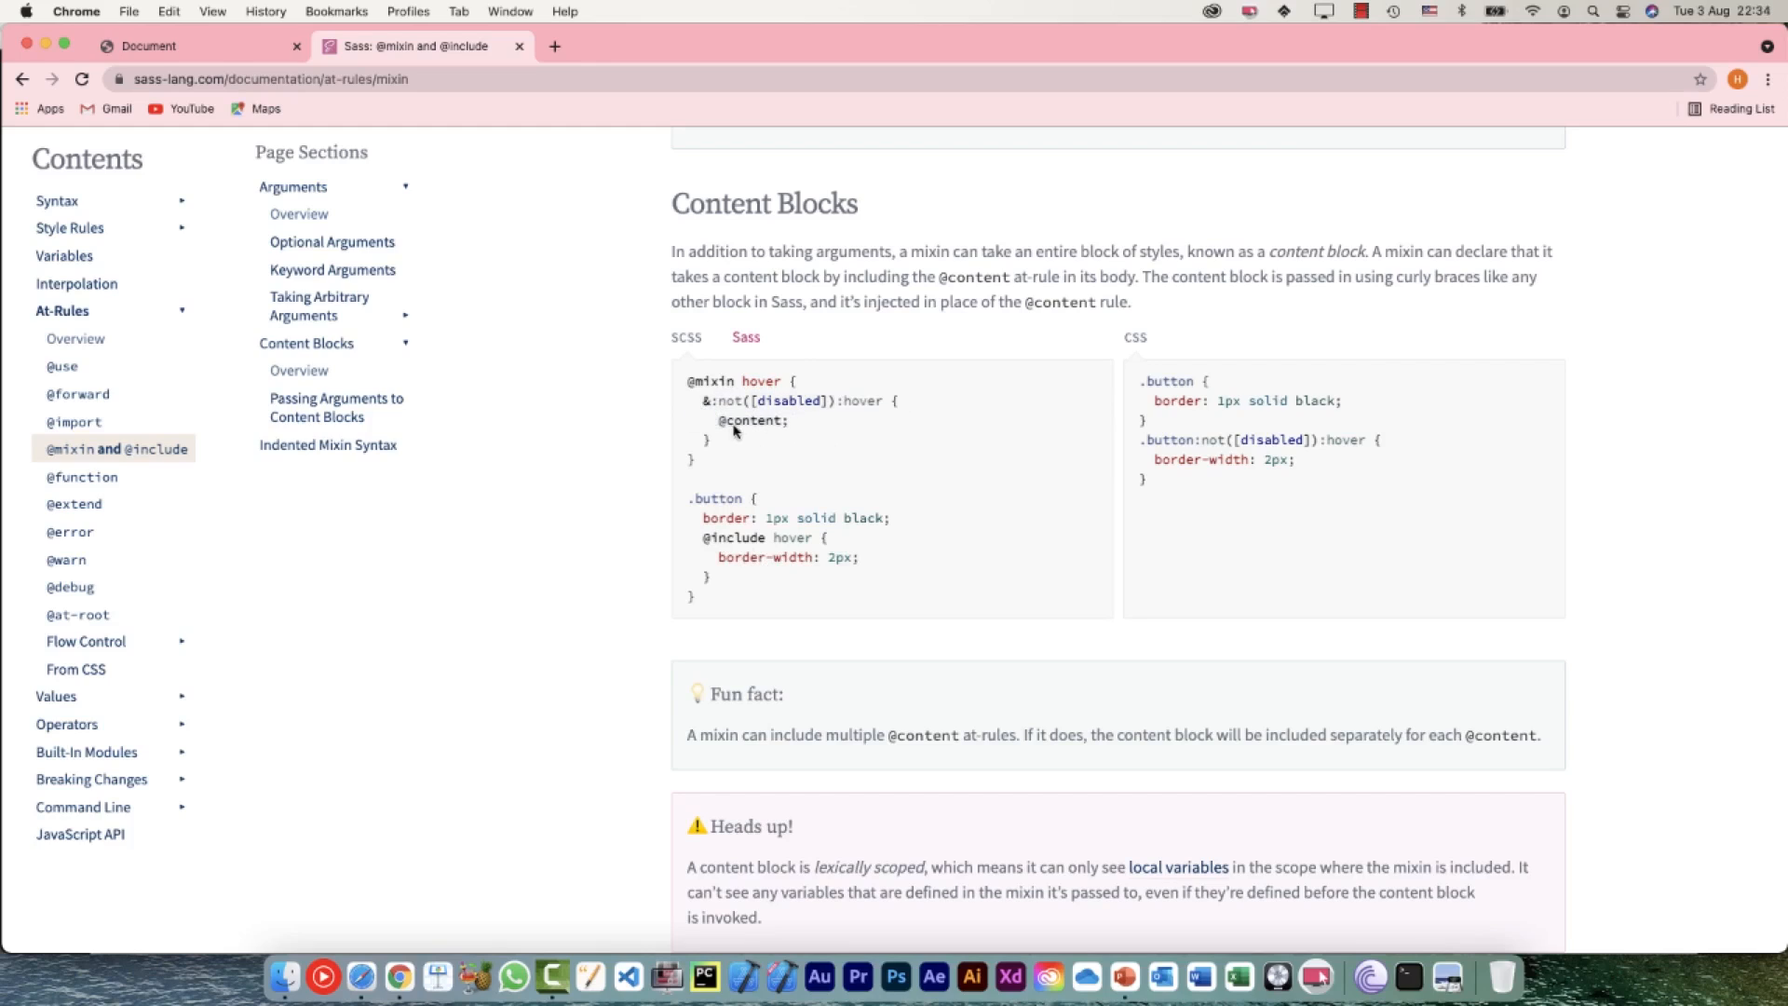
double_click(749, 420)
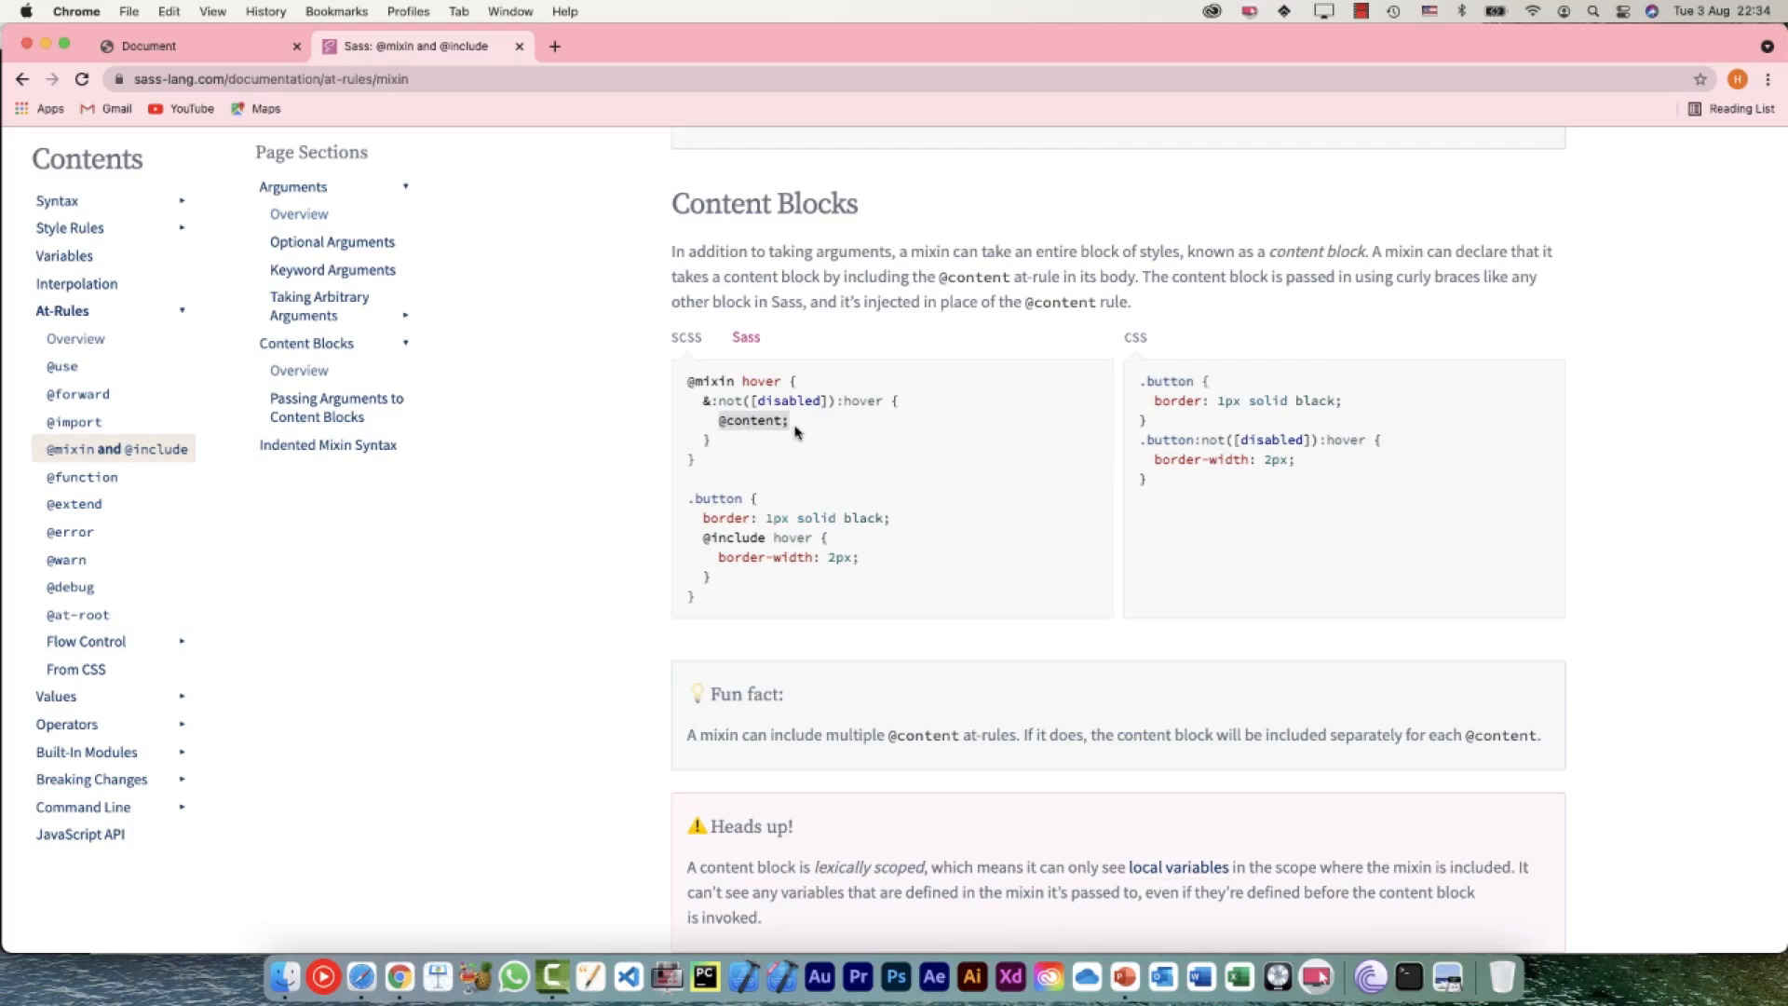
mouse_move(575, 669)
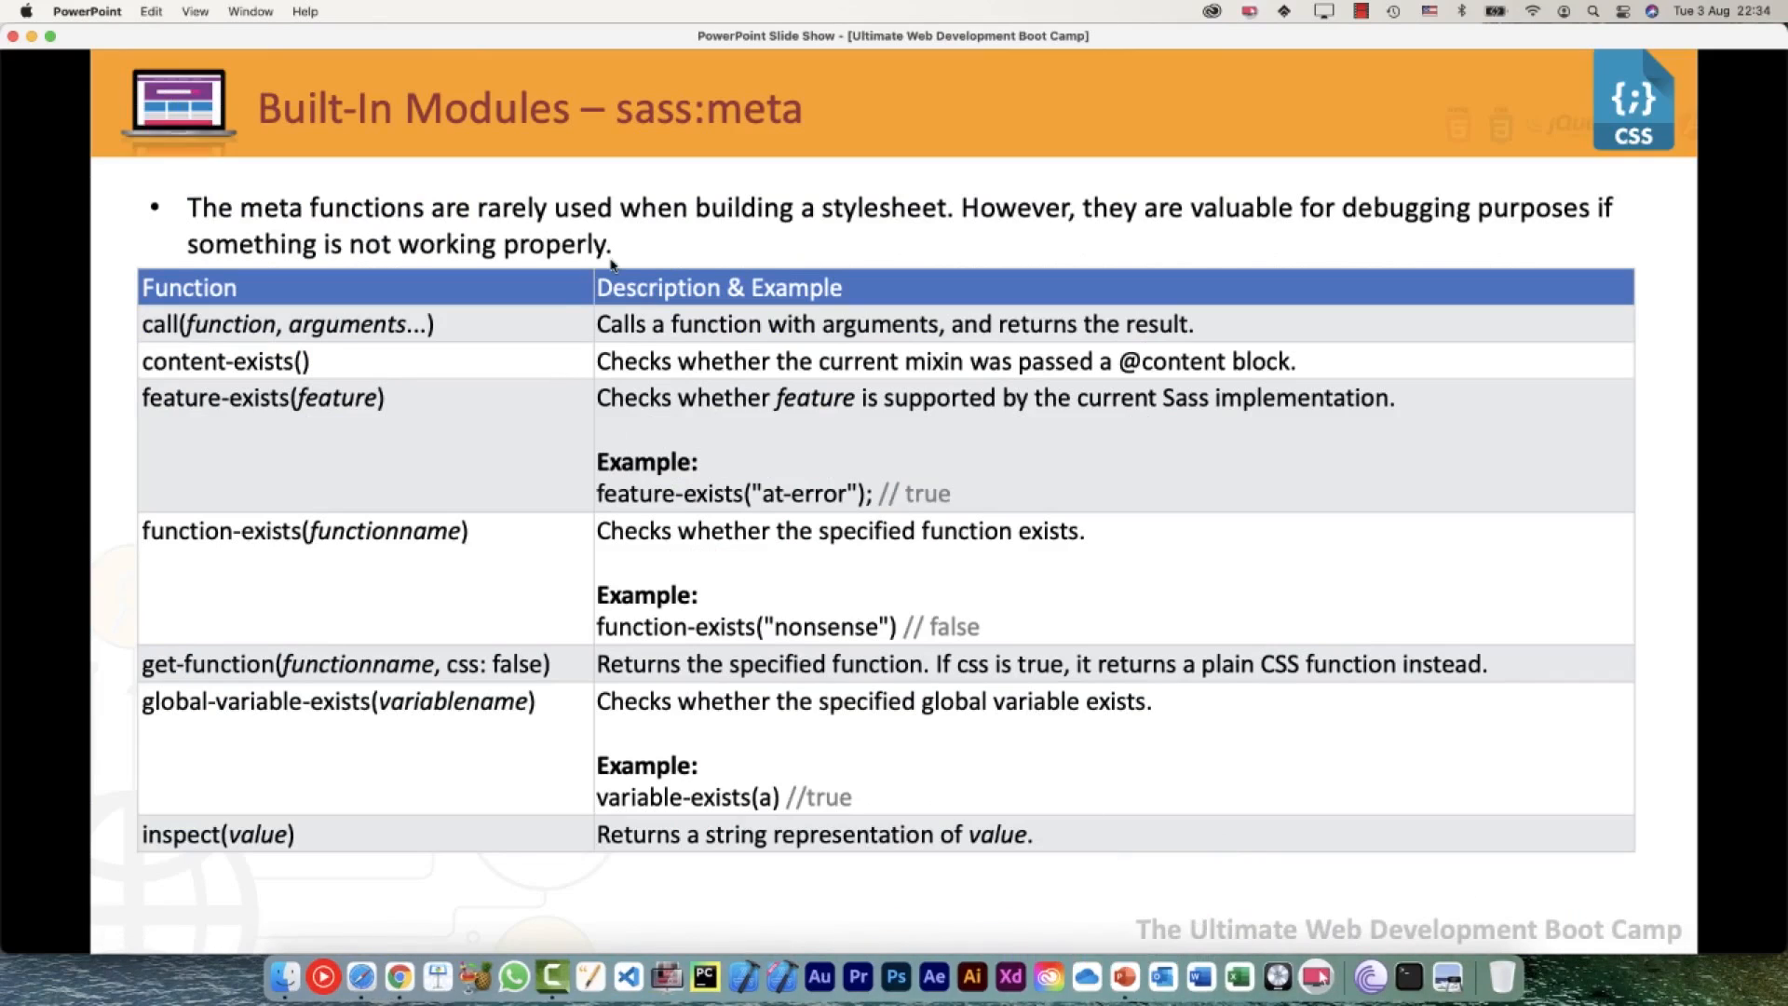
mouse_move(611, 263)
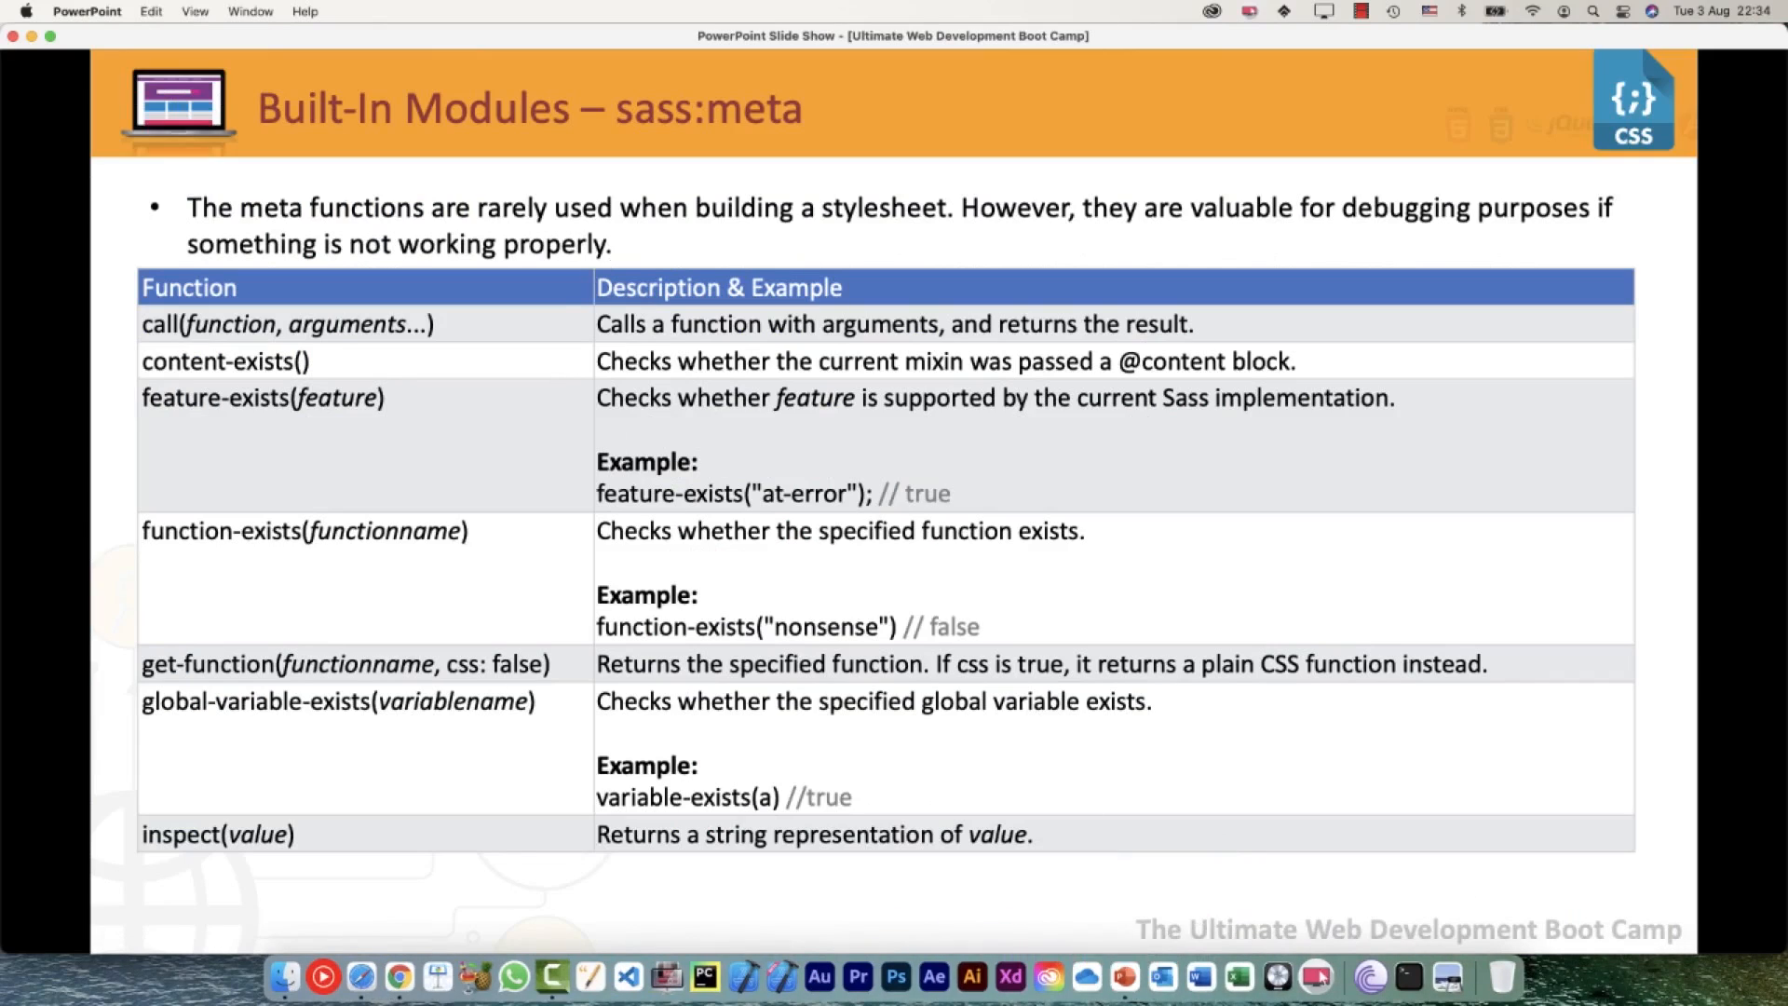